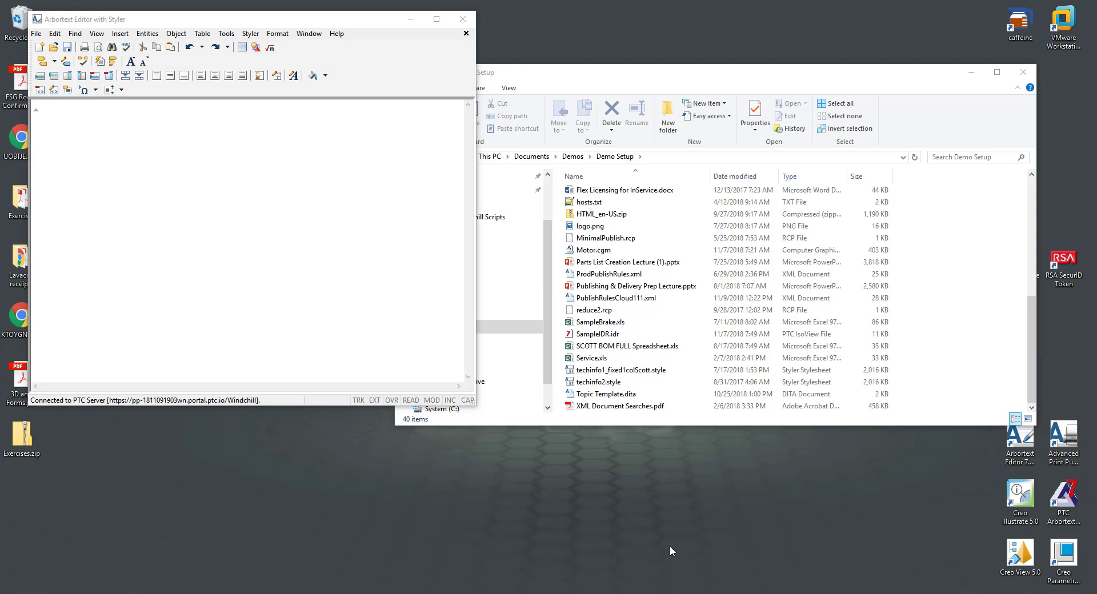
mouse_move(172, 189)
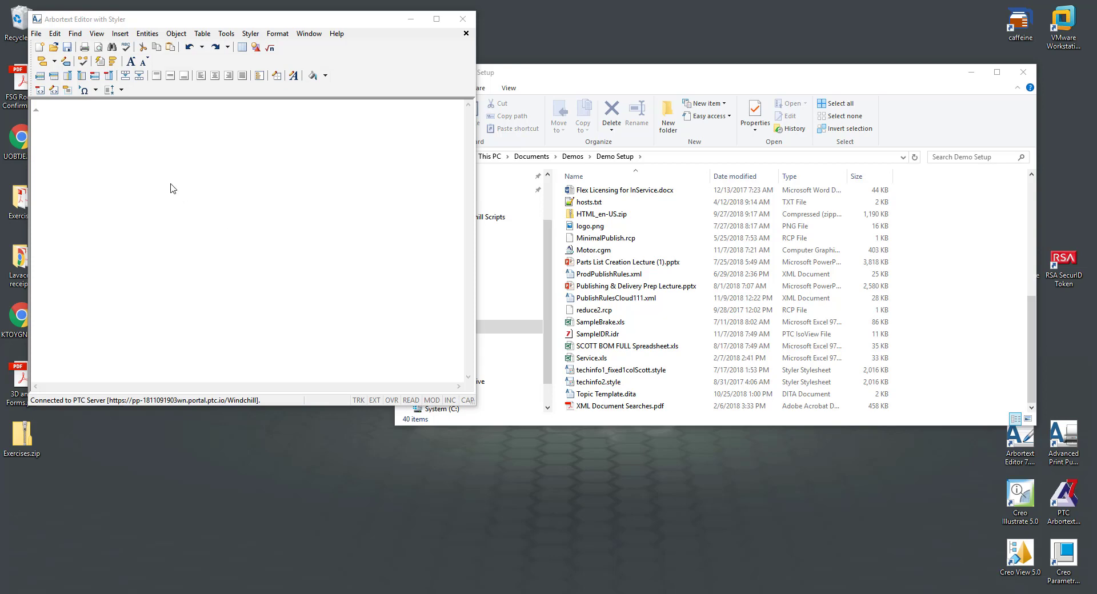
Step: Show the File menu commands for creating a new document
click(36, 33)
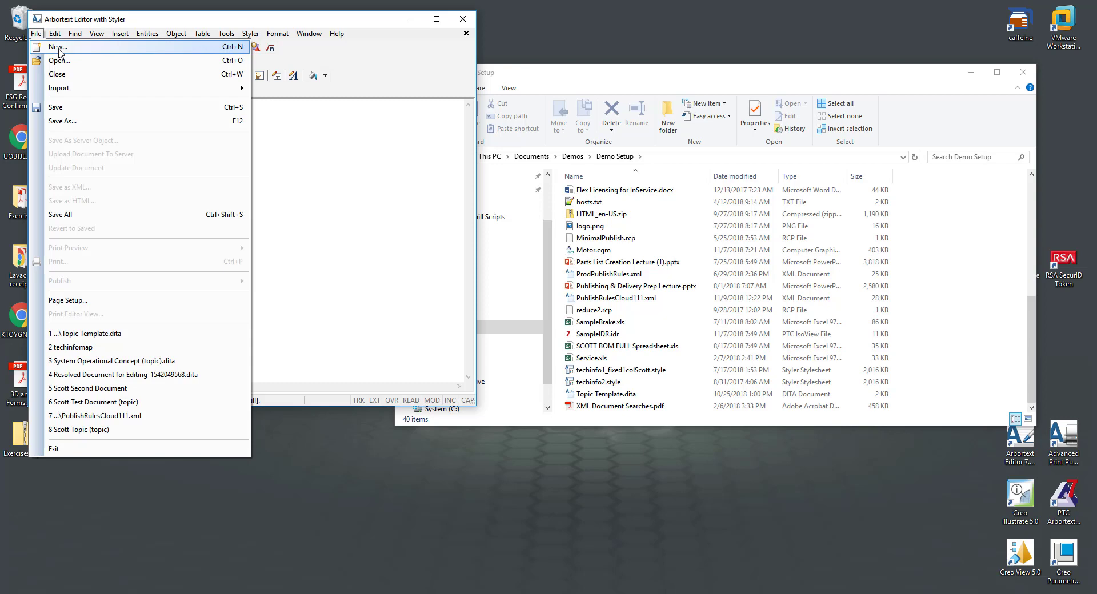
Step: Choose a Technical Information Application Concept document based on its template rather than a sample
click(57, 46)
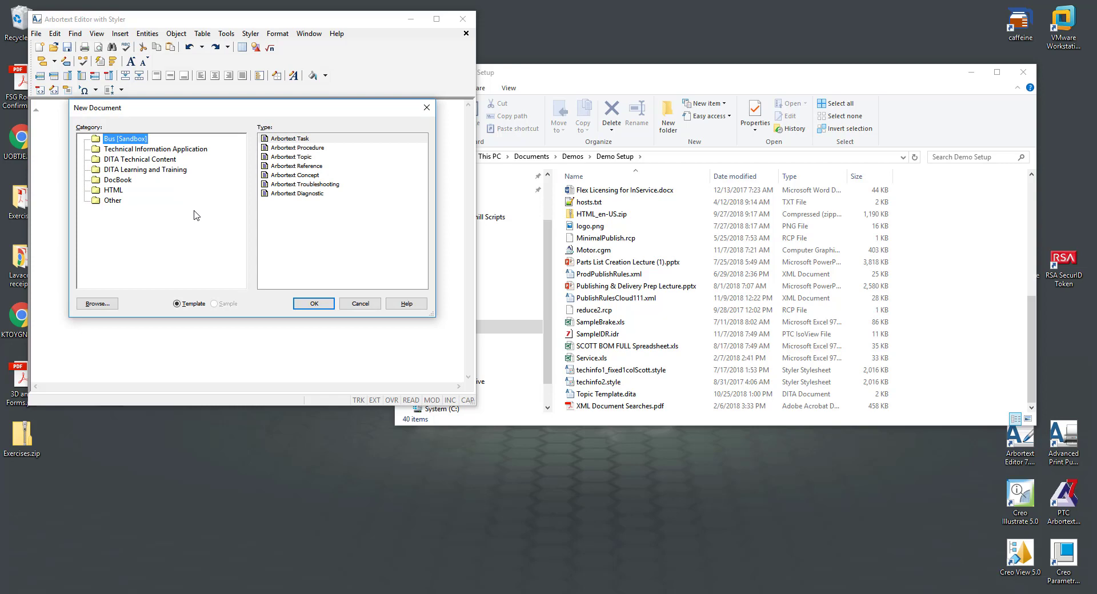
mouse_move(180, 187)
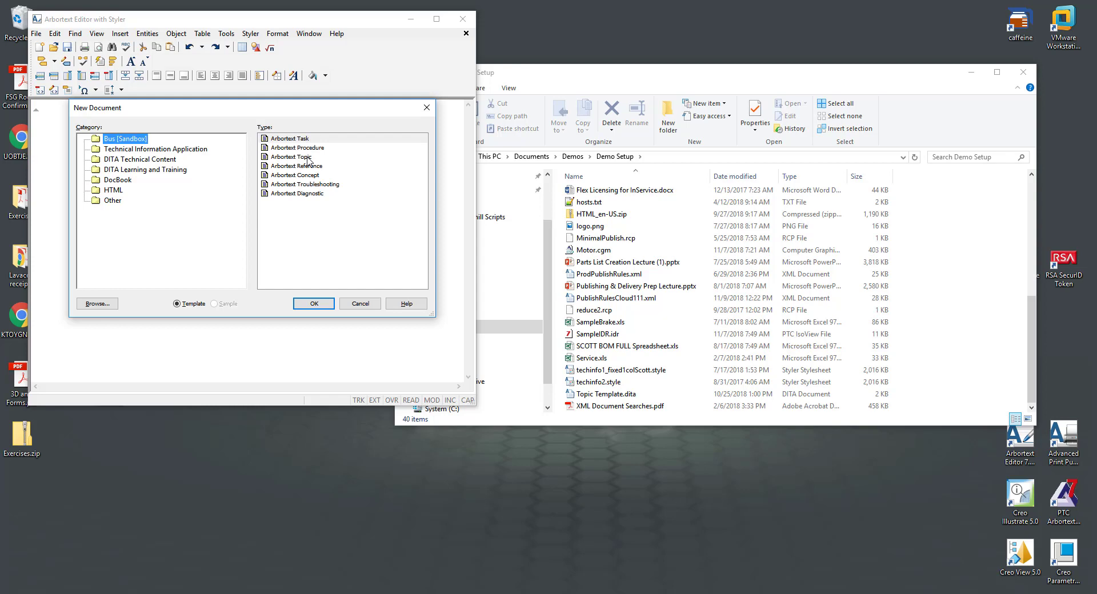
mouse_move(302, 176)
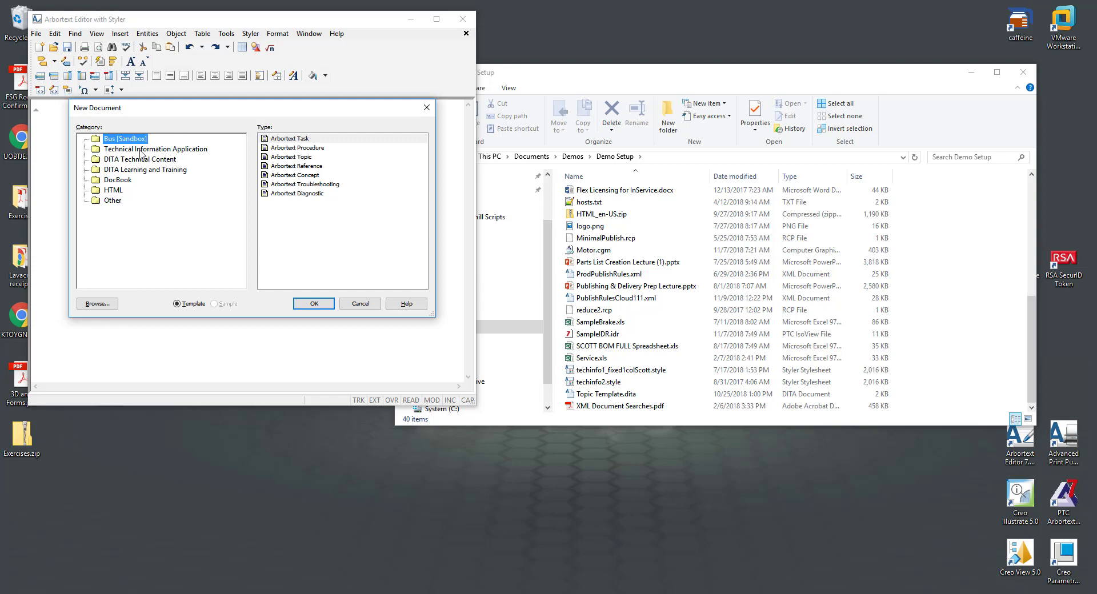
click(155, 149)
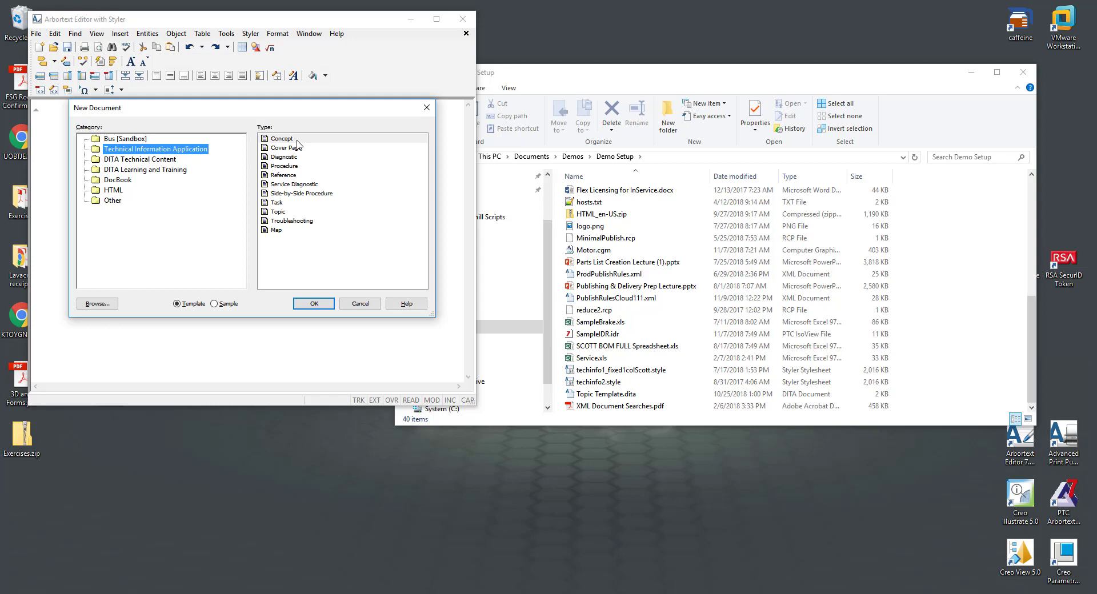
click(281, 139)
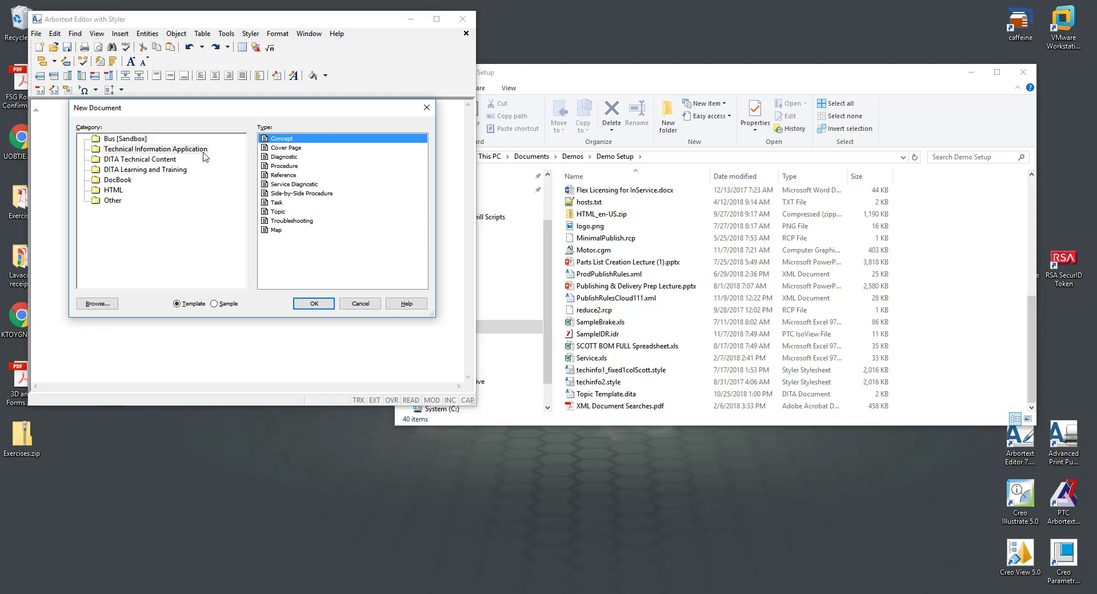
click(214, 302)
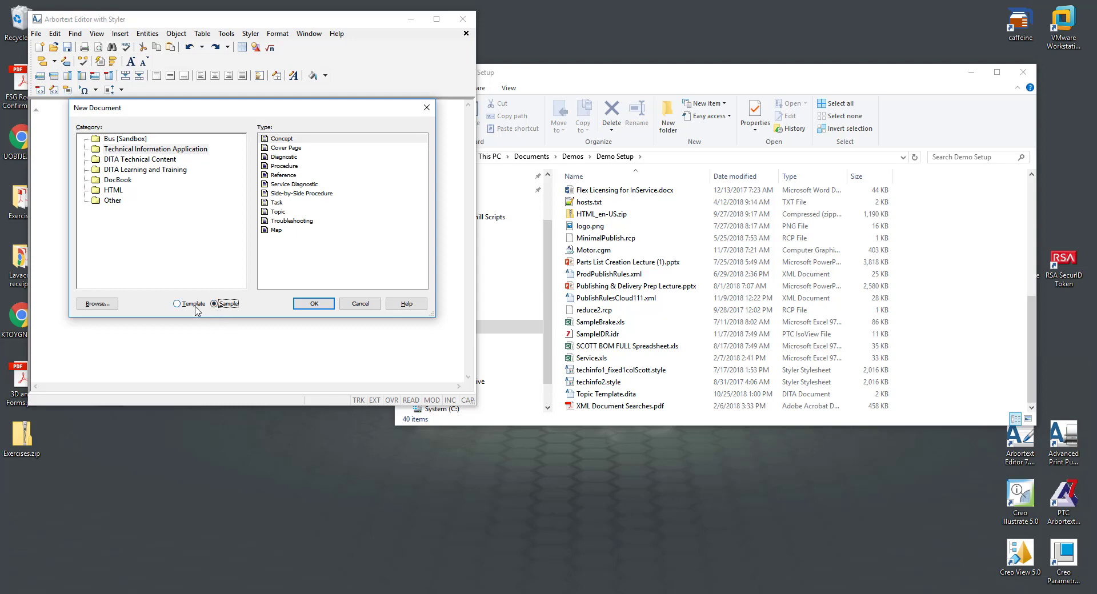
click(178, 304)
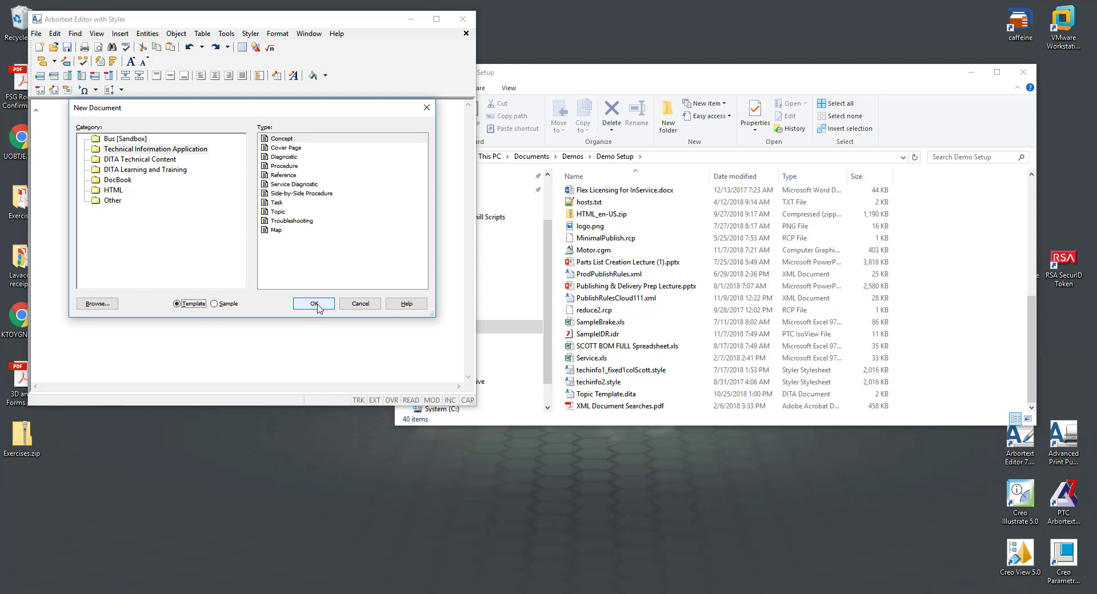
Step: Create the new Concept document as Document1
click(313, 303)
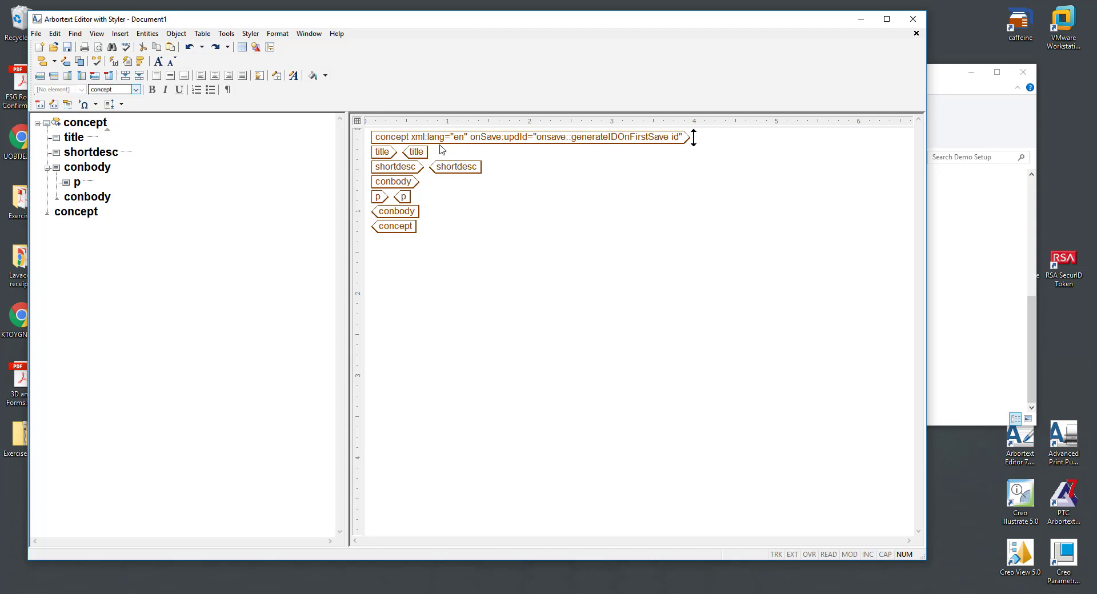
mouse_move(452, 151)
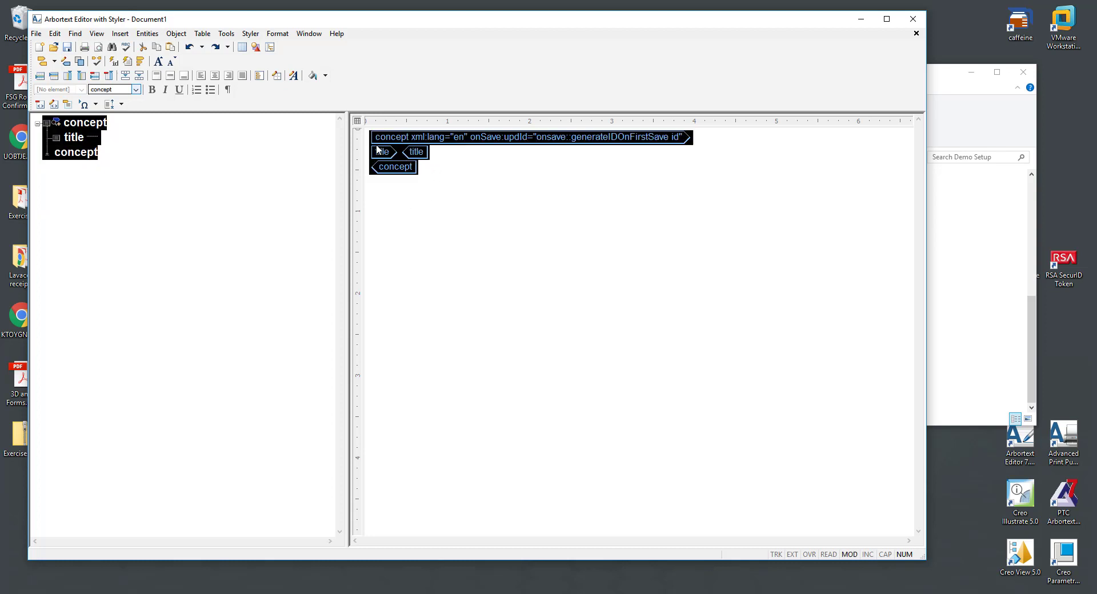
Step: Clear the concept to its root, then insert a title, a conbody and a conbodydiv inside it
click(382, 152)
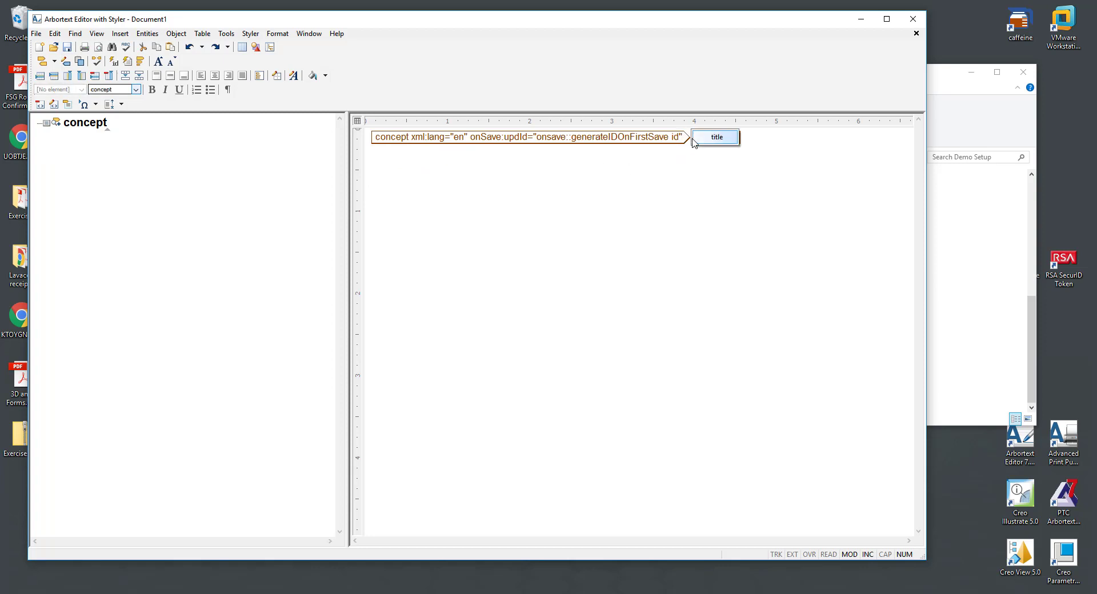
click(715, 136)
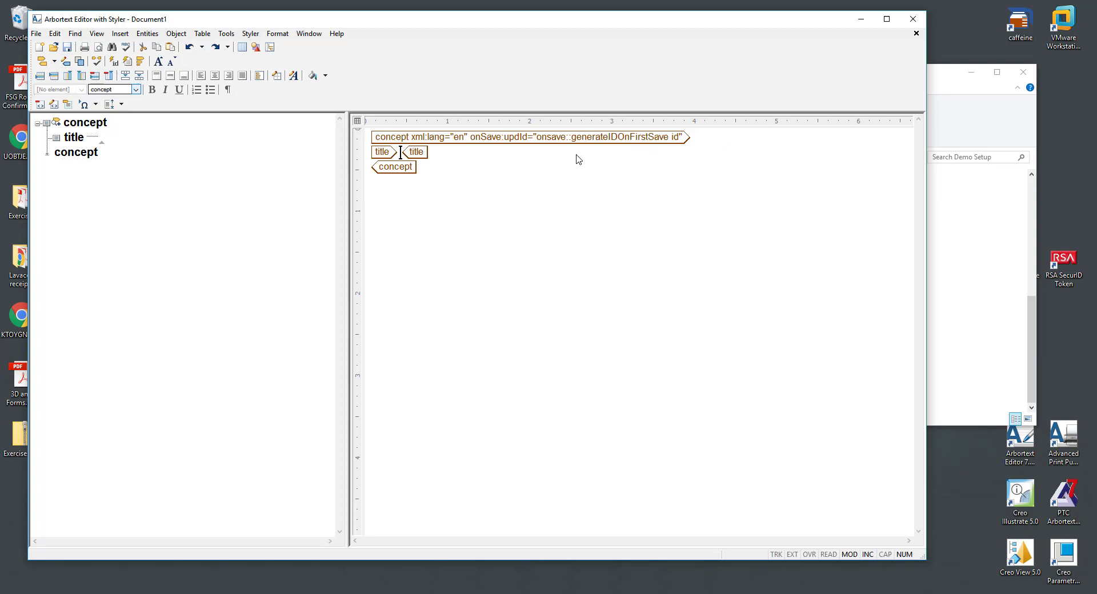
click(418, 152)
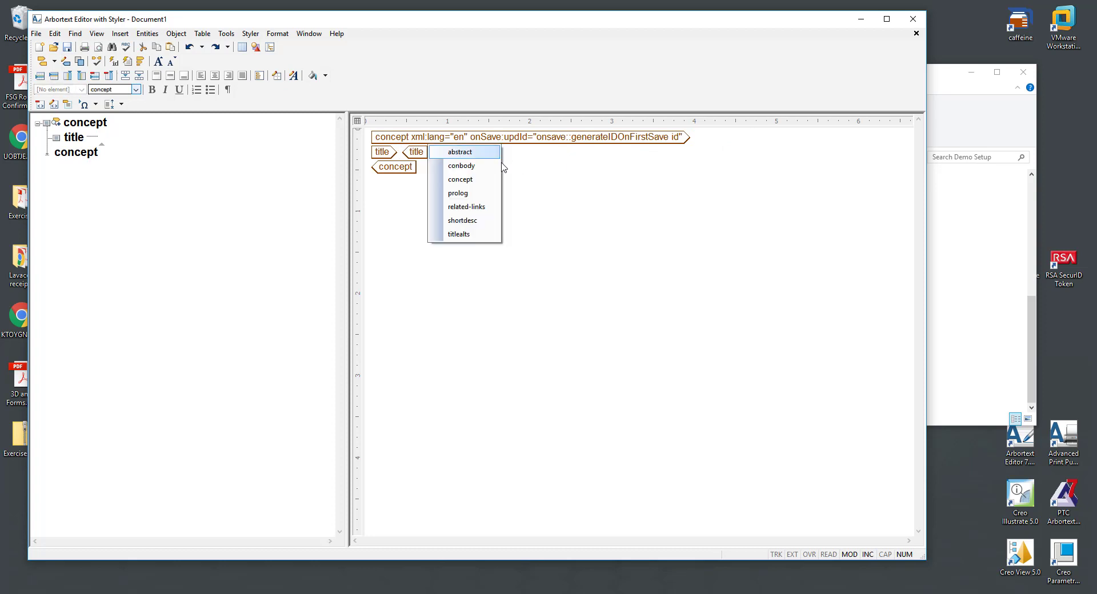
click(460, 165)
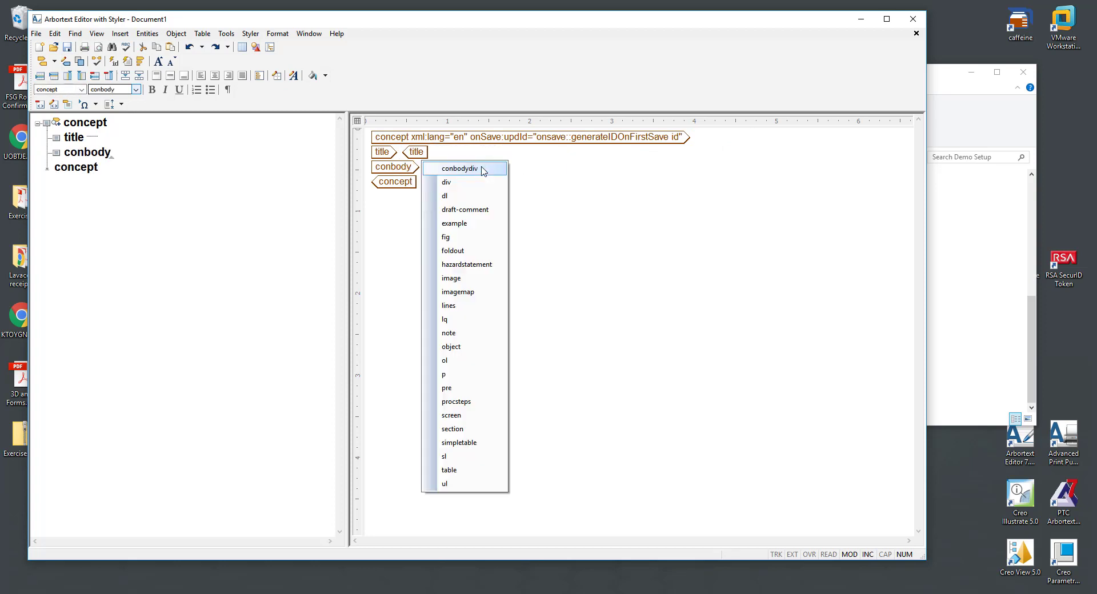
click(458, 168)
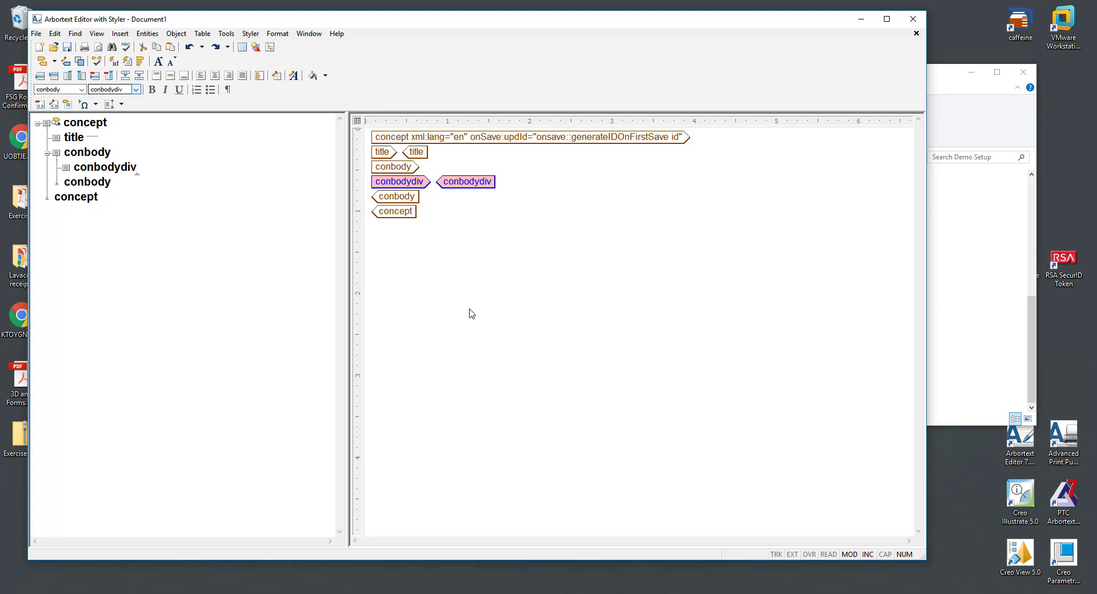
mouse_move(446, 82)
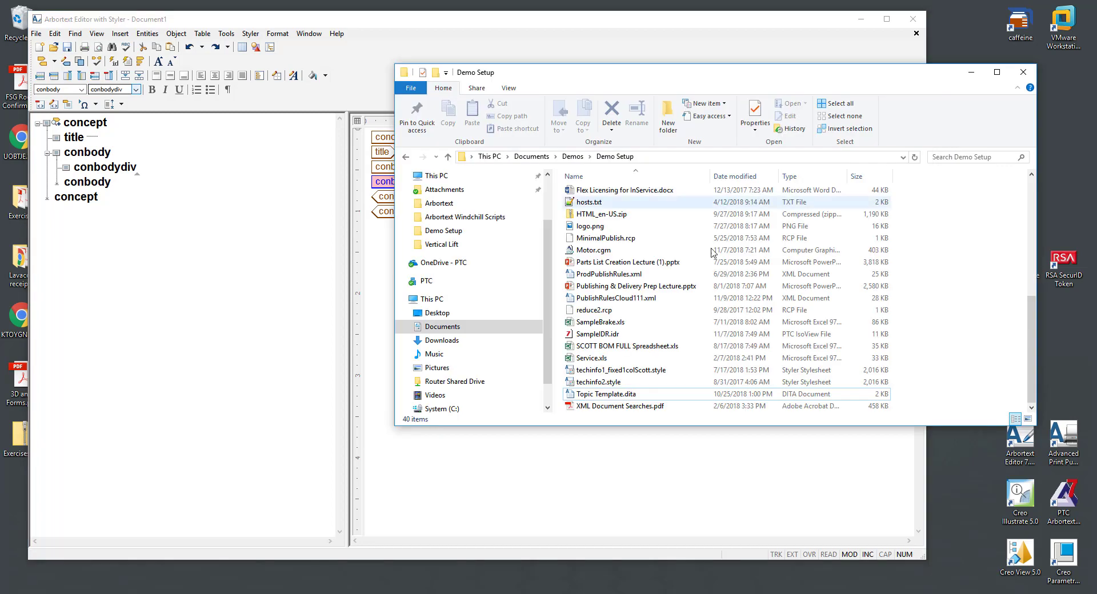
Step: Open Topic Template.dita from the Demo Setup folder
click(605, 393)
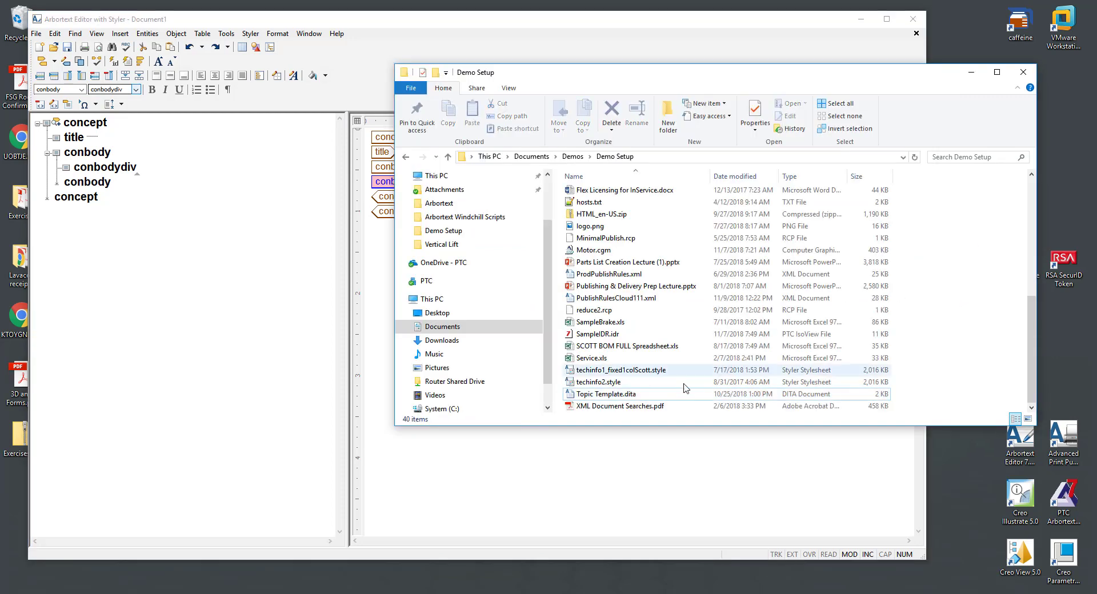
mouse_move(625, 394)
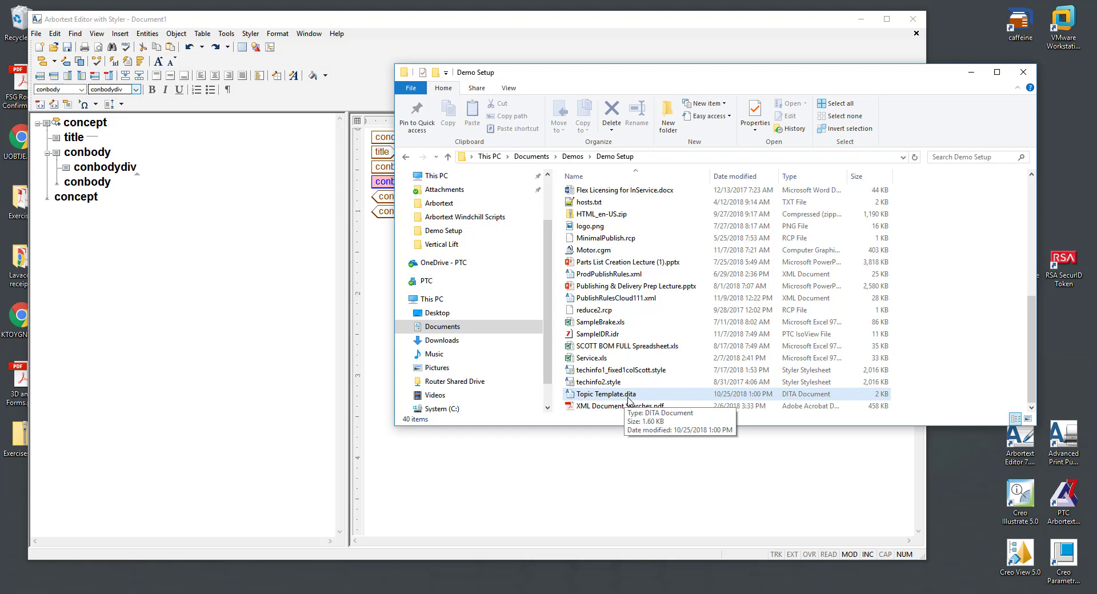
mouse_move(639, 401)
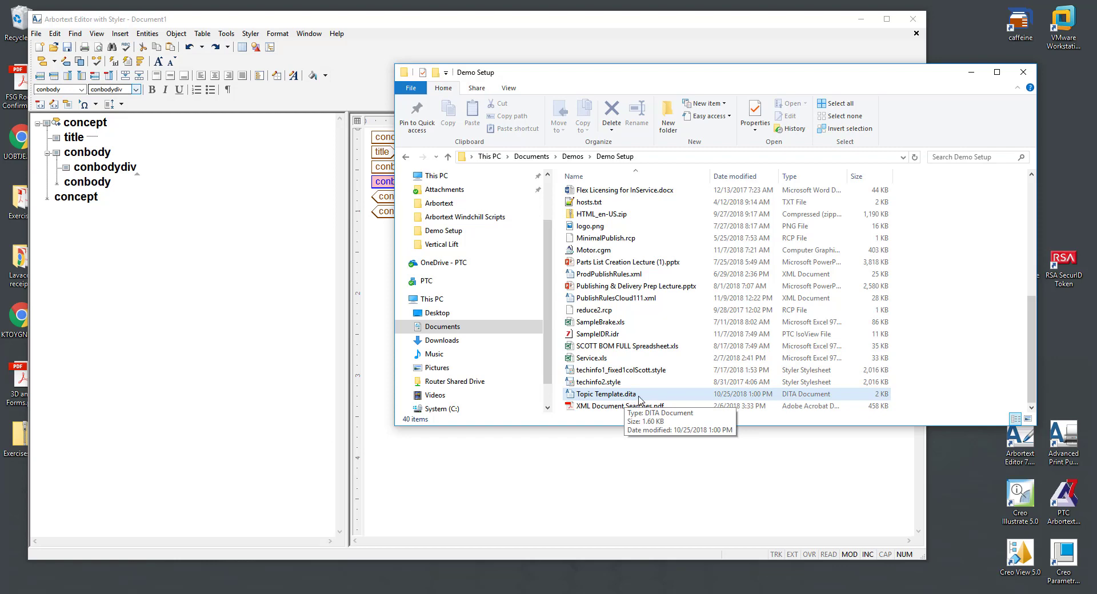
double_click(603, 393)
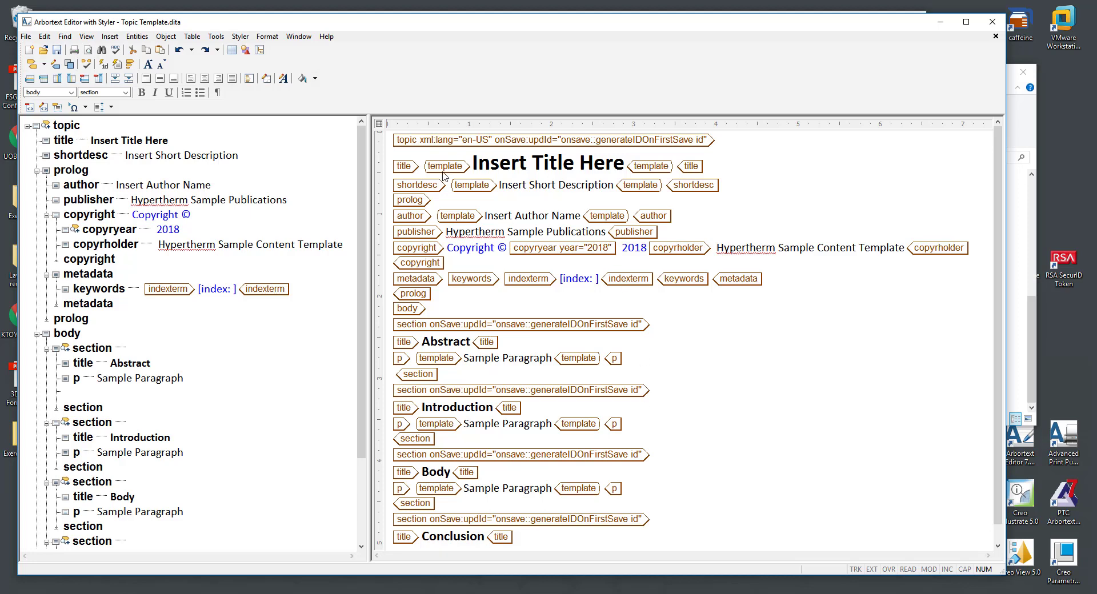
Step: Type 'scott' over the Insert Title Here placeholder, then select it for removal
click(548, 162)
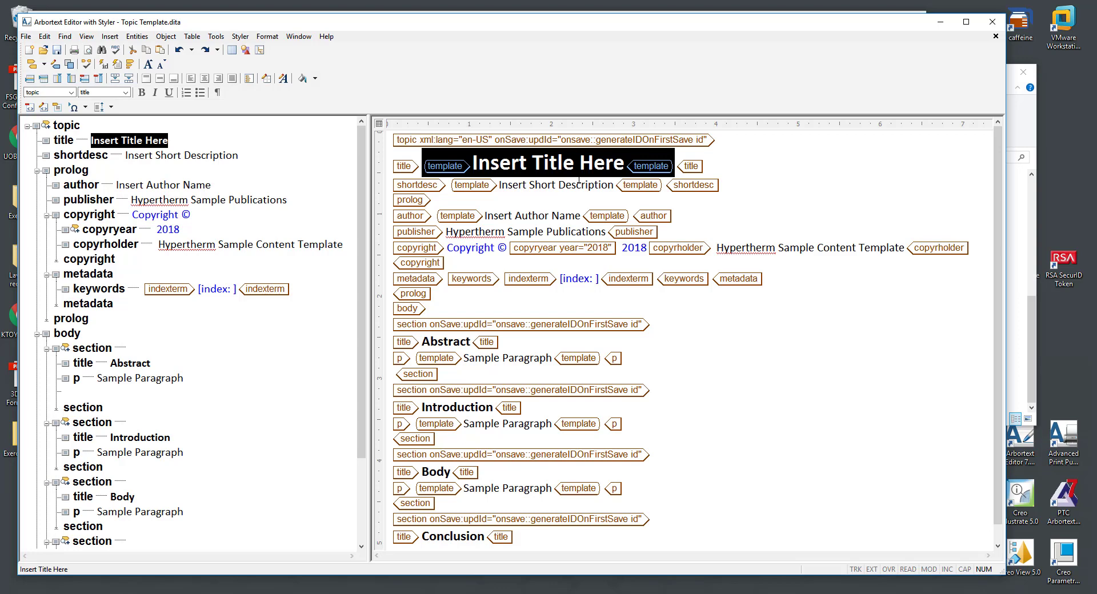
text(SCO)
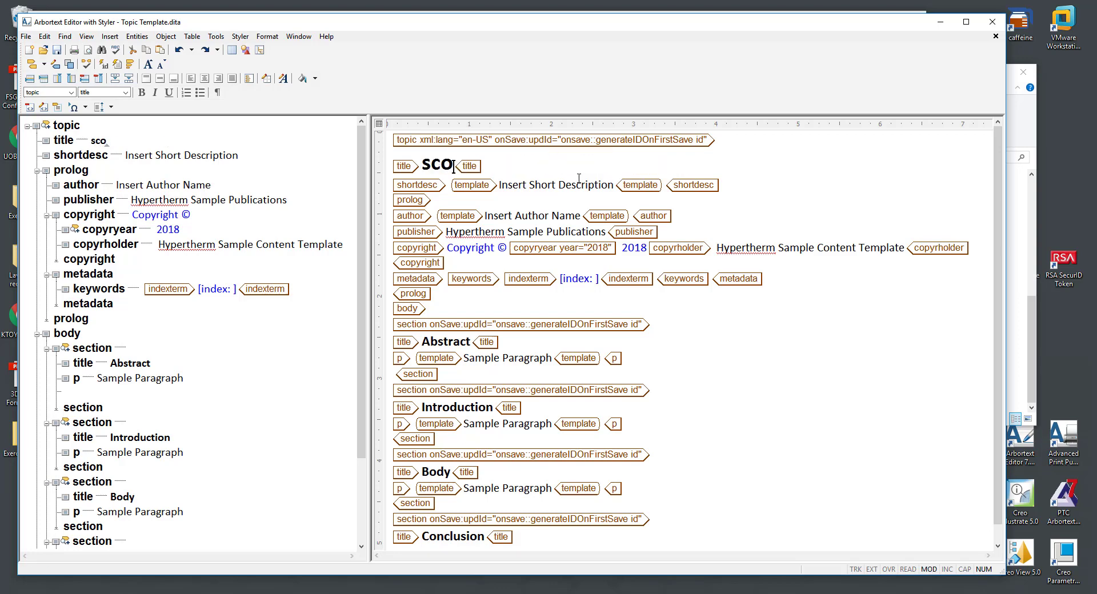
text(scott)
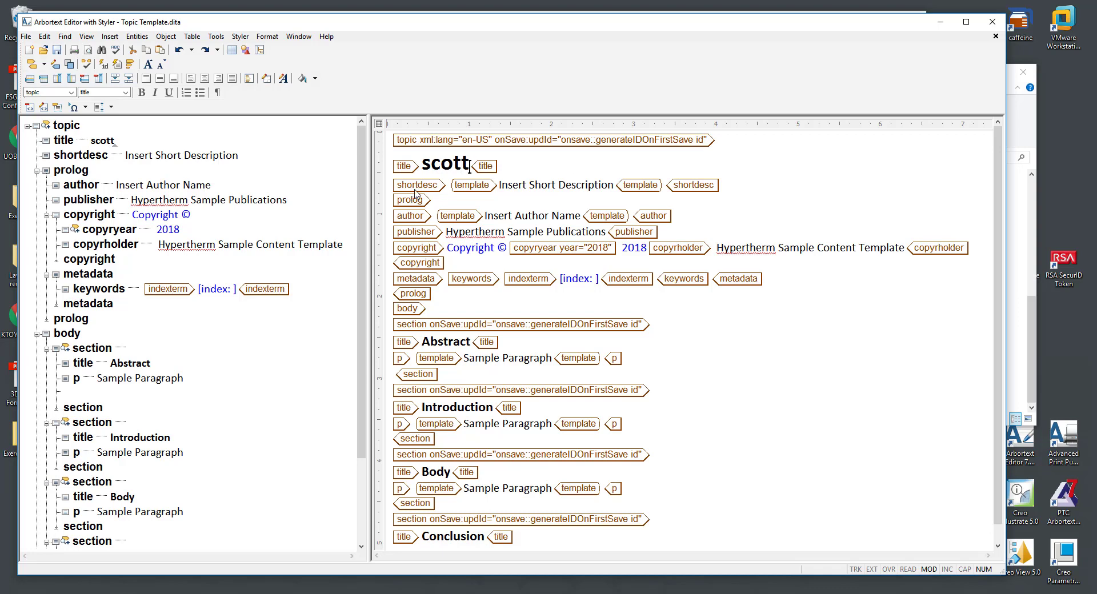
double_click(443, 164)
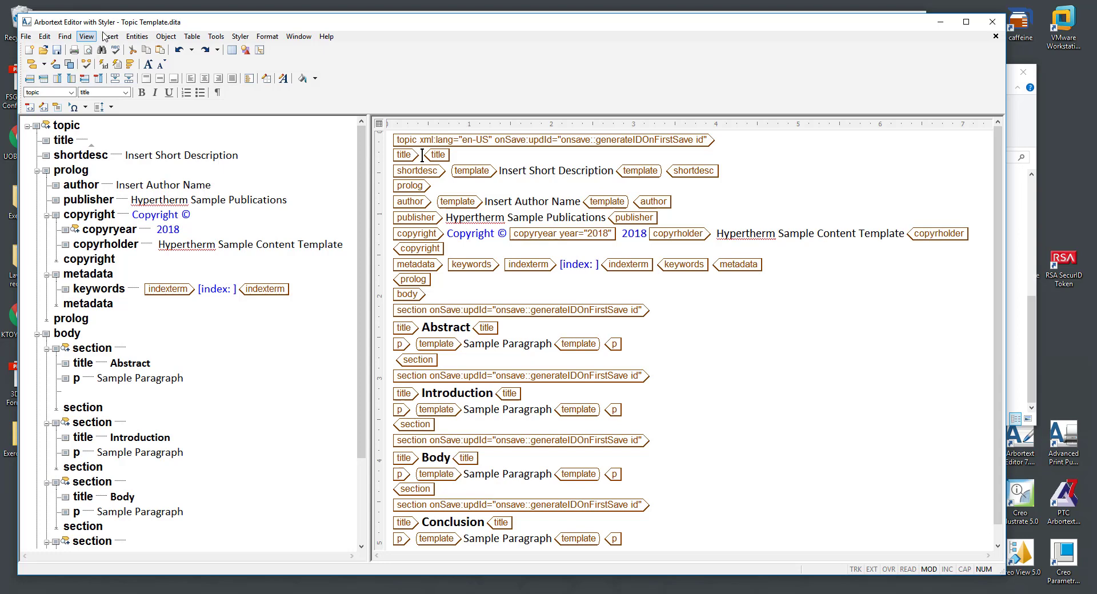
Step: Add a template placeholder field reading 'Insert Title' to the empty title
click(110, 35)
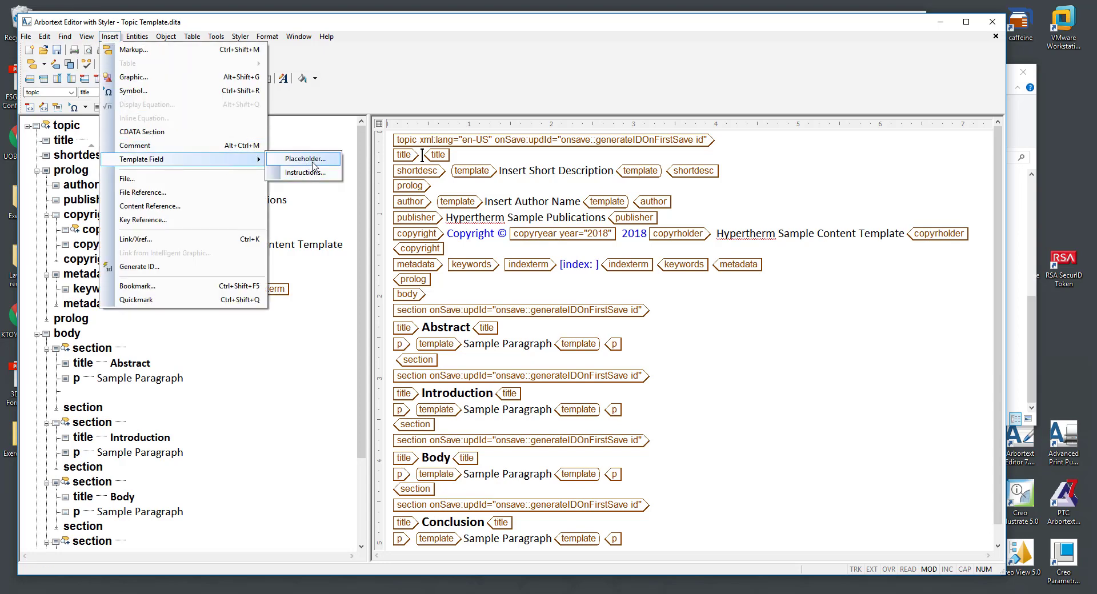
click(302, 158)
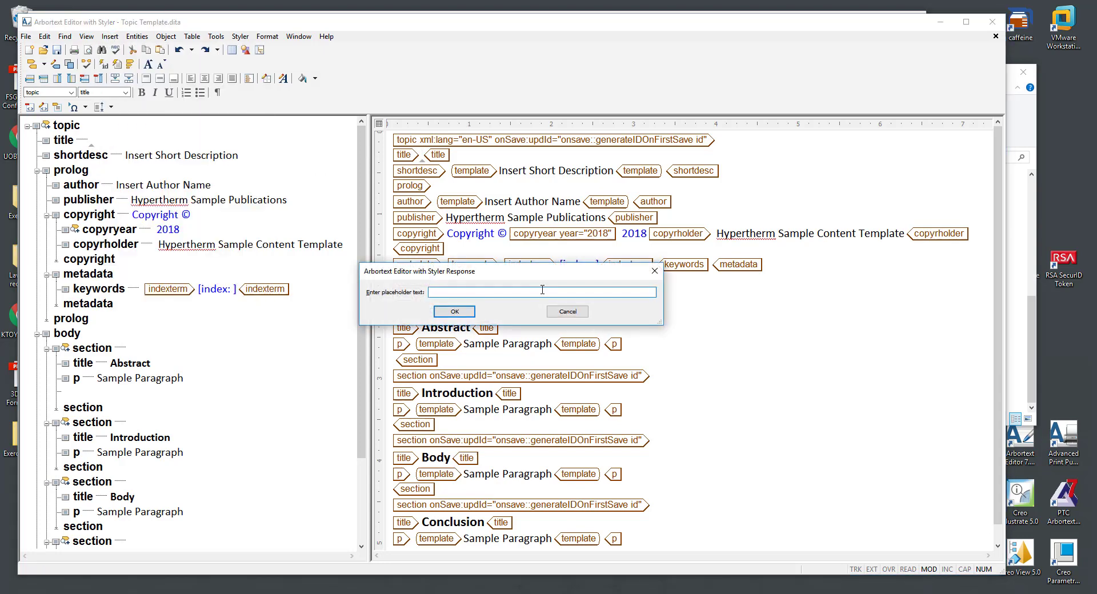
text(IN)
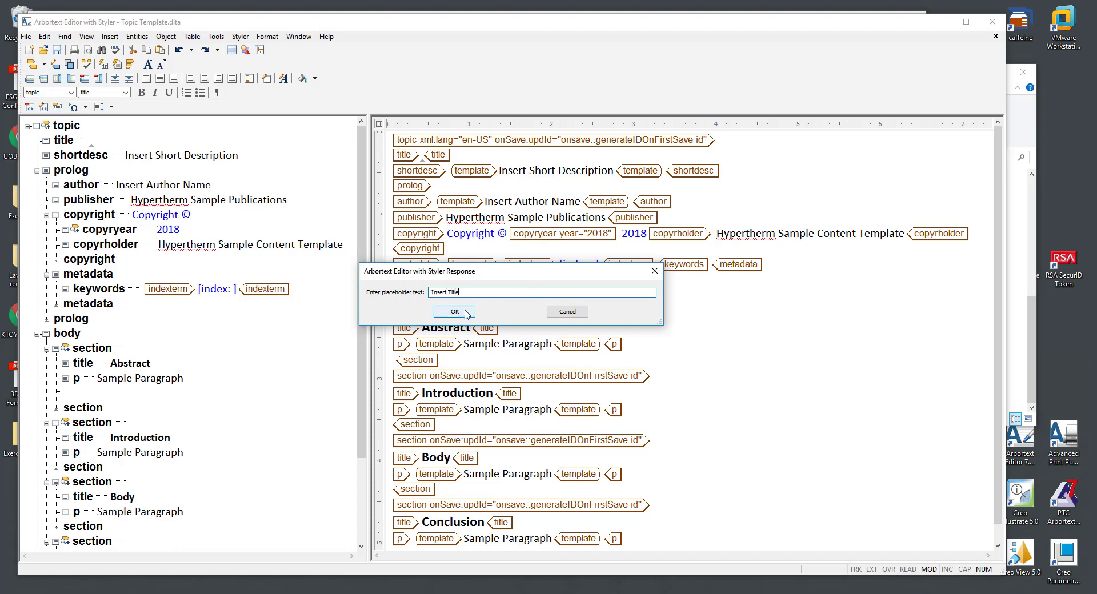
click(454, 311)
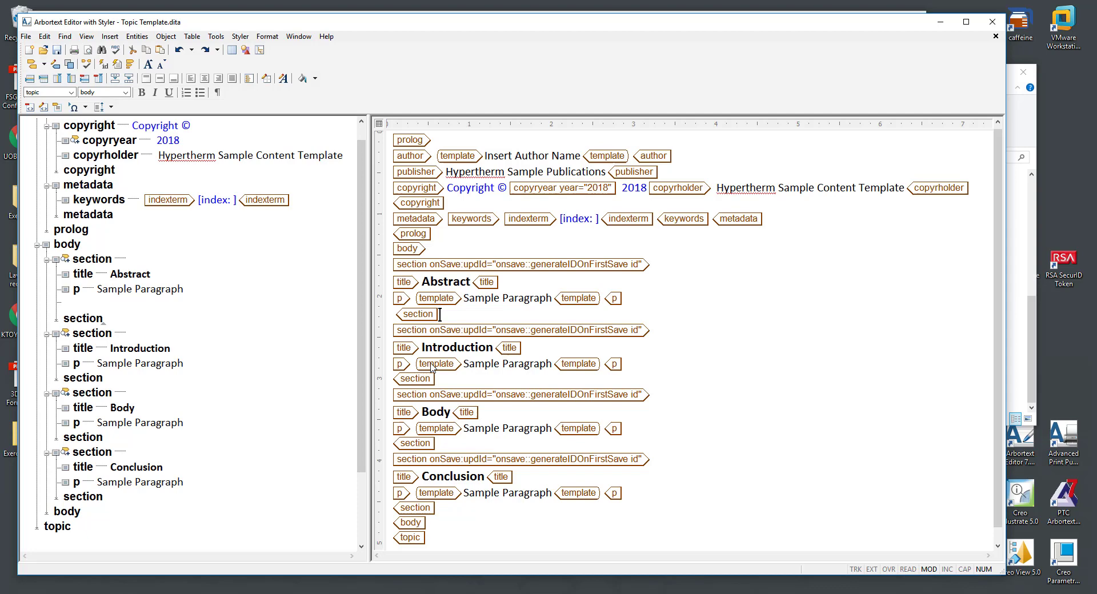
click(414, 378)
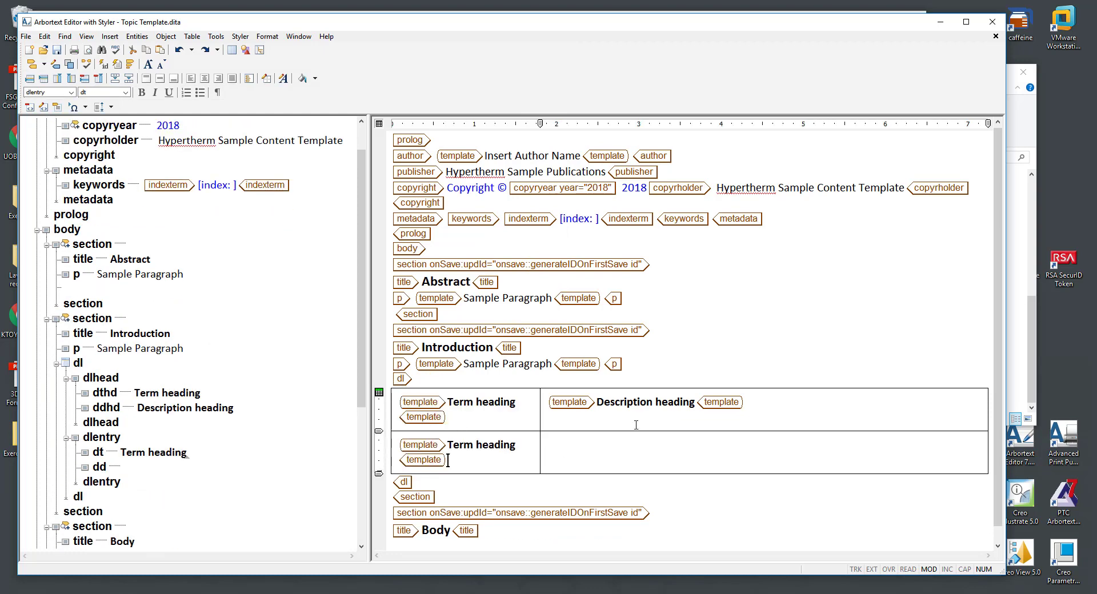
click(643, 402)
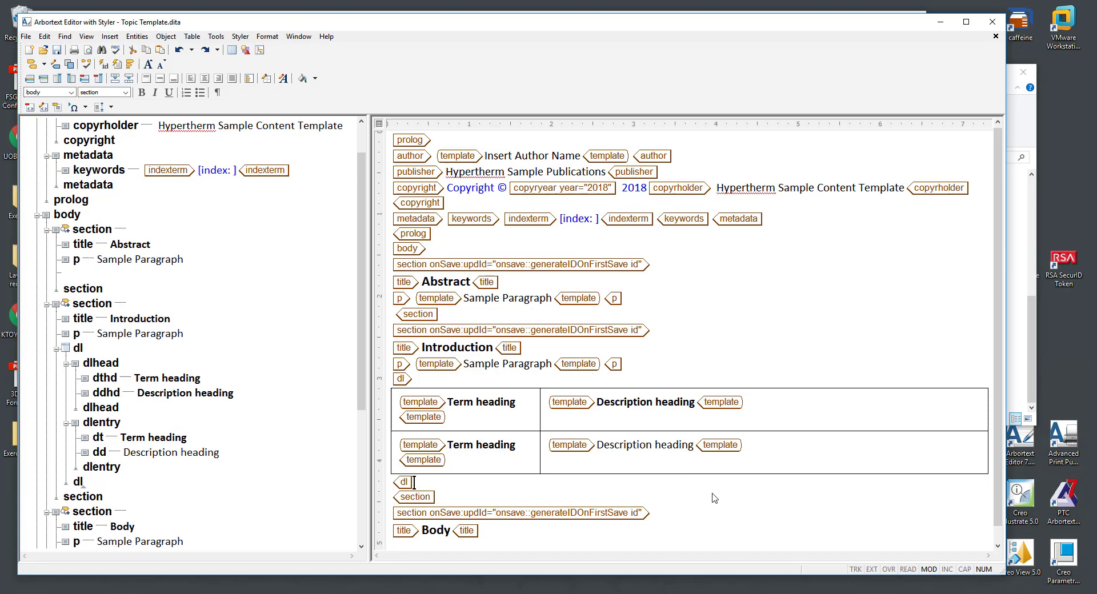
scroll(down, 3)
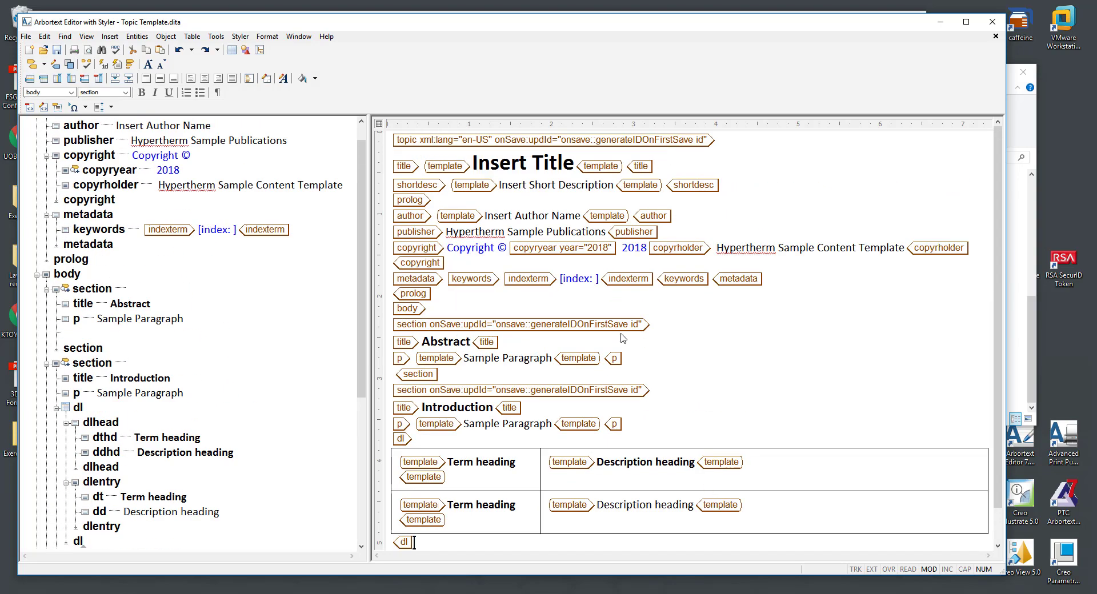
click(166, 36)
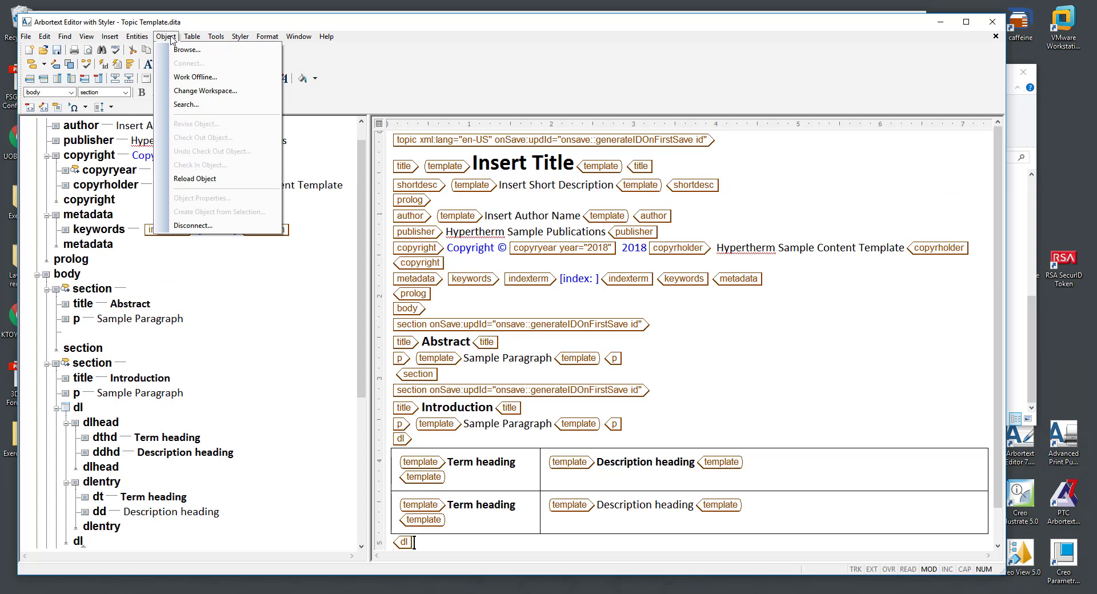
mouse_move(205, 63)
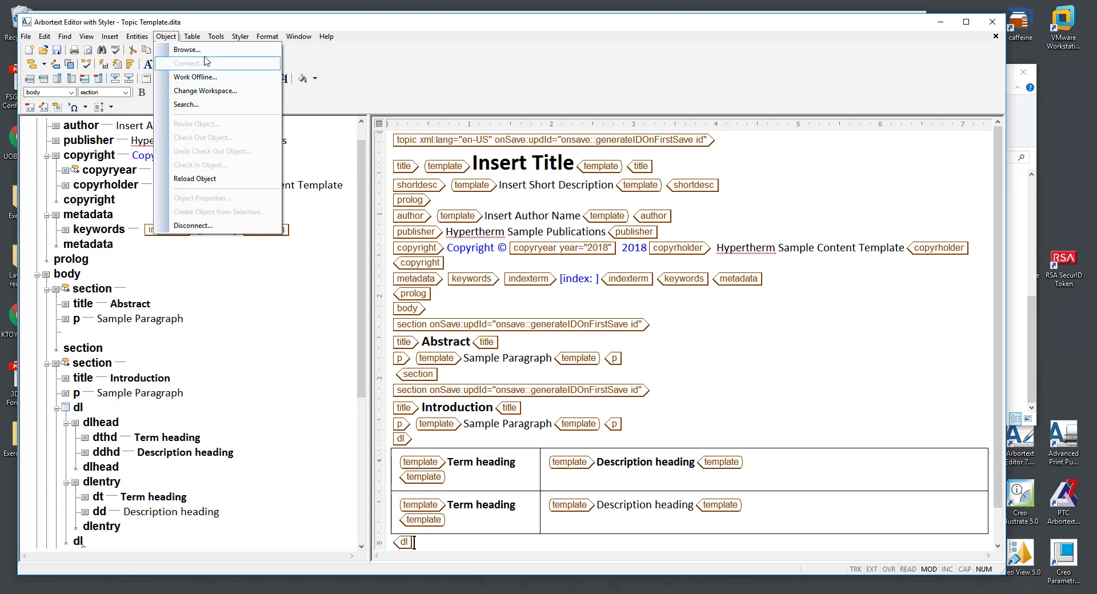
click(186, 49)
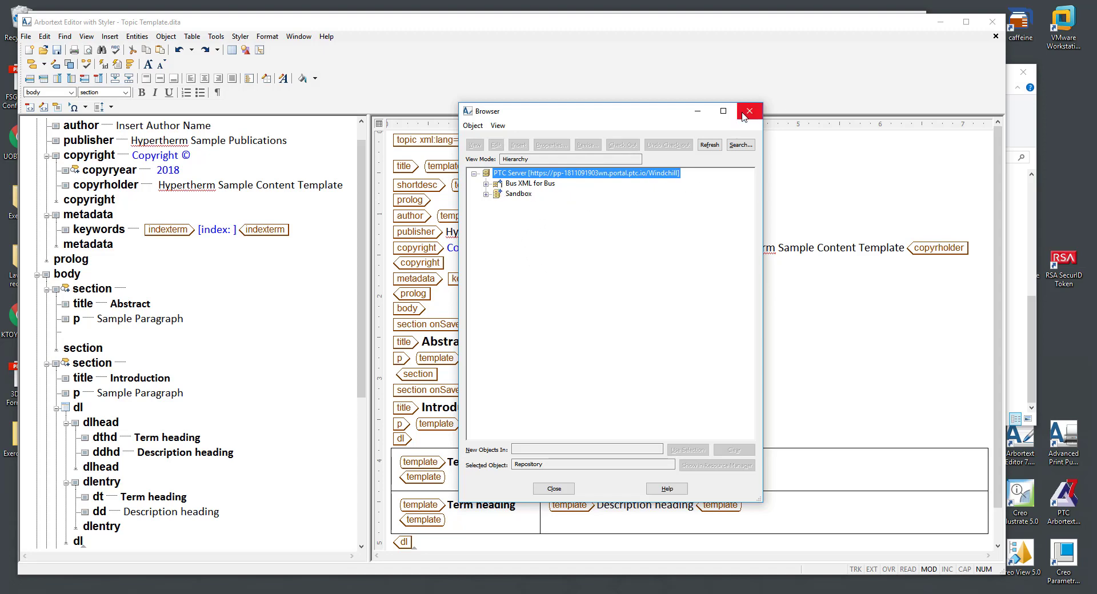
click(749, 111)
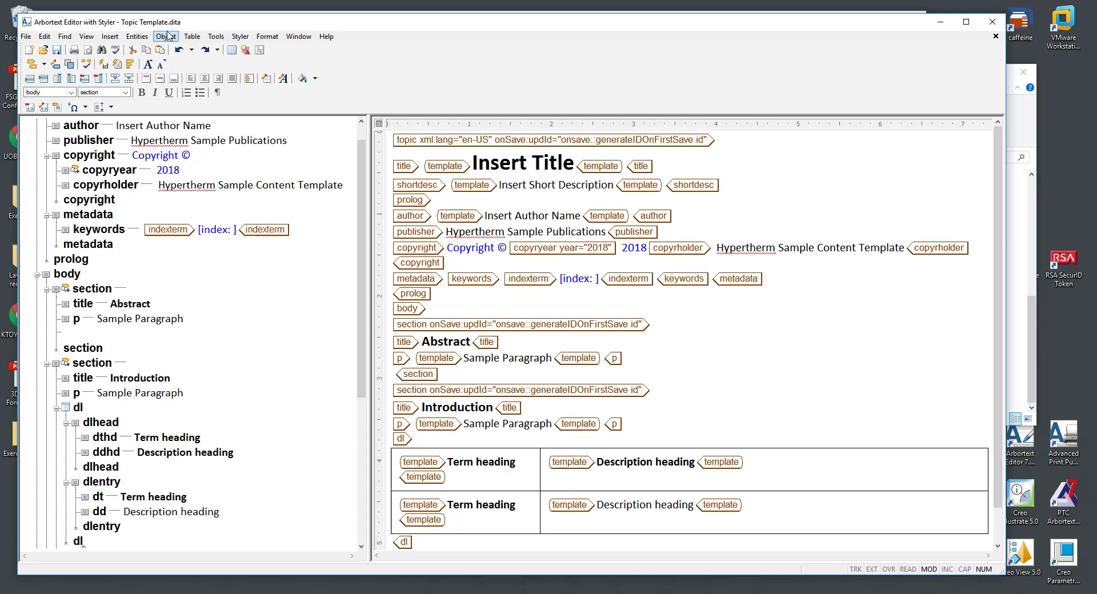
Step: Start saving as a server object and name it 'Template Video (topic)'
click(25, 35)
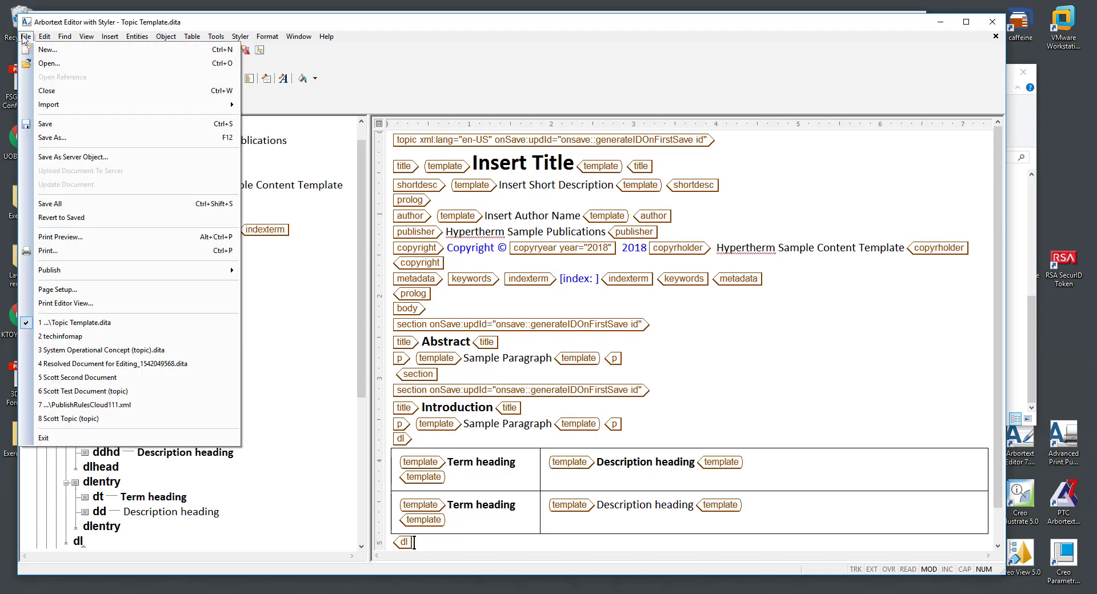
mouse_move(73, 156)
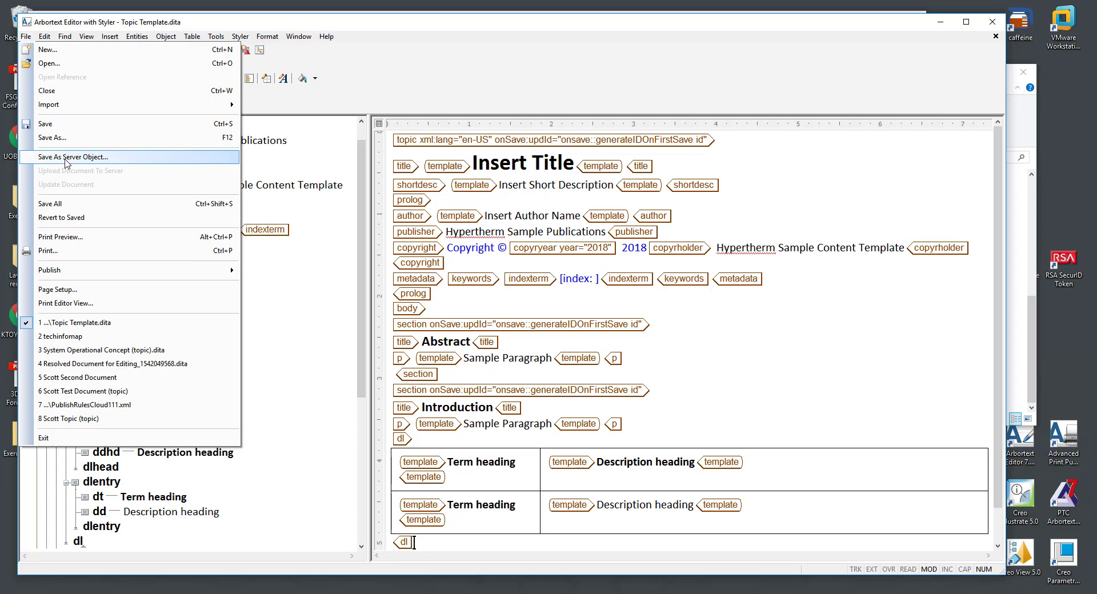
click(73, 156)
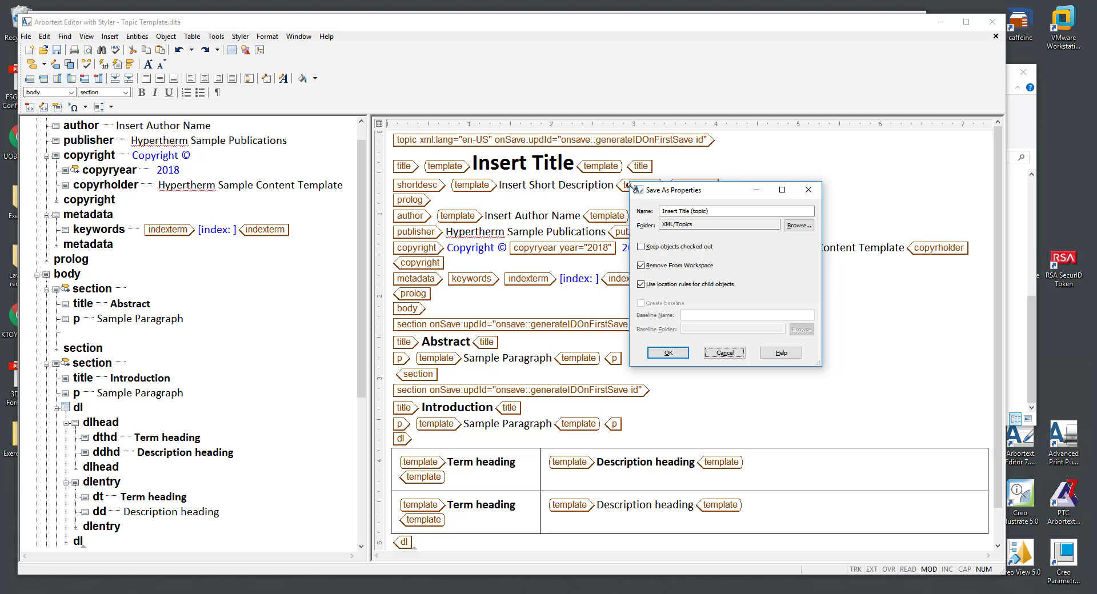
click(735, 210)
text(T)
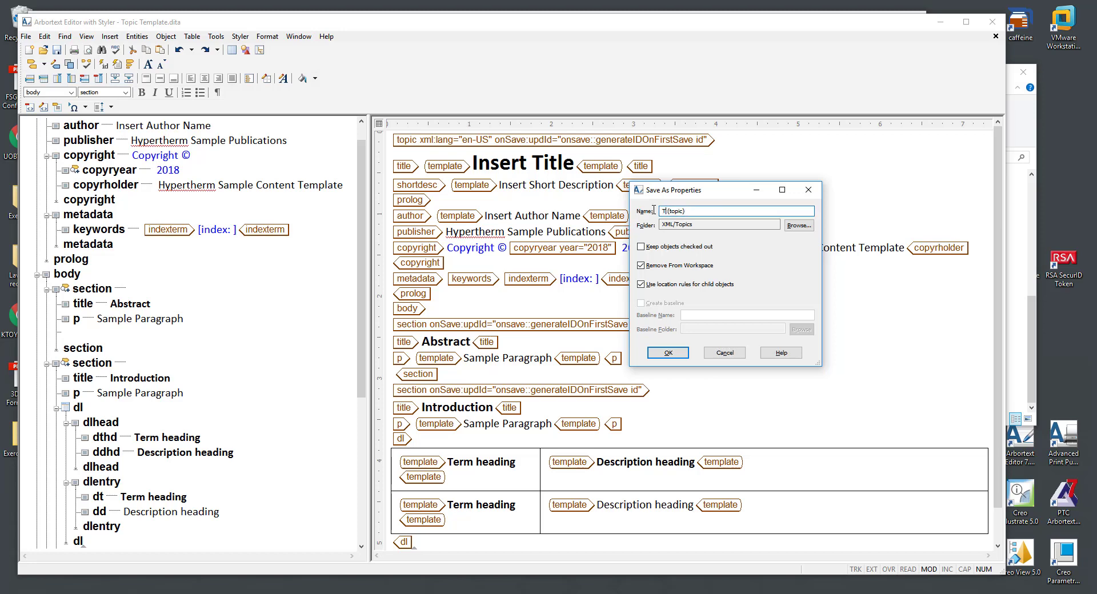
text(emplate Video)
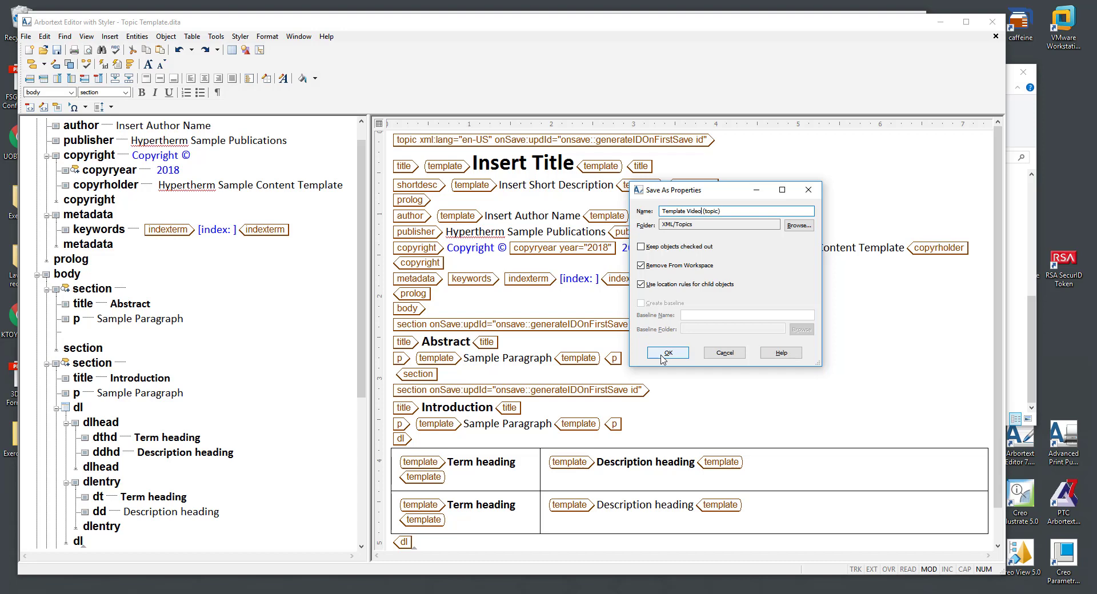
Step: Confirm saving the template to the XML/Topics folder on the server
click(666, 352)
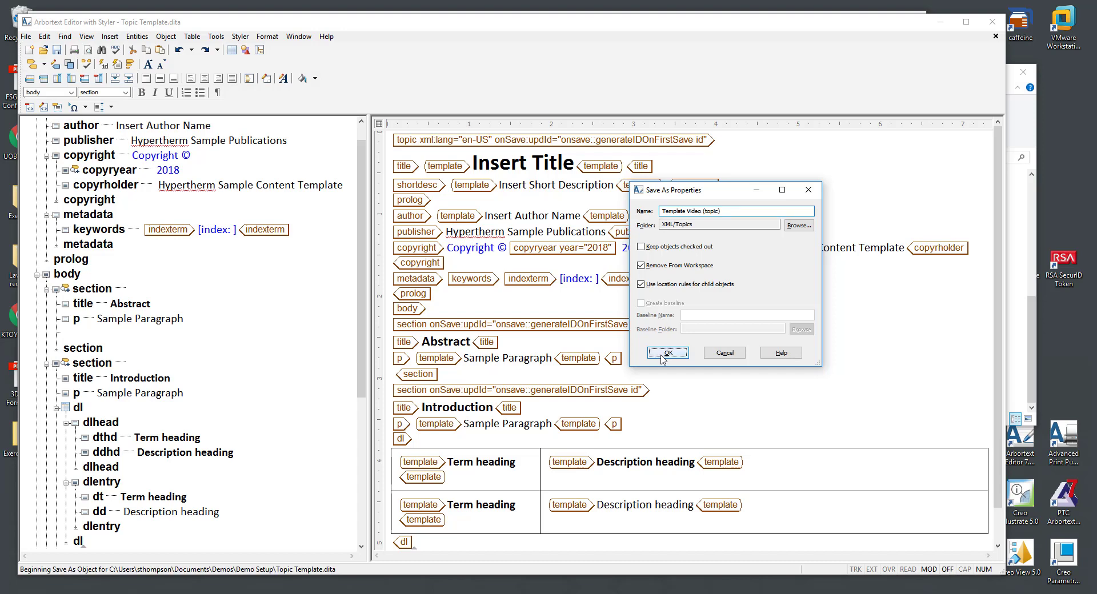
click(666, 351)
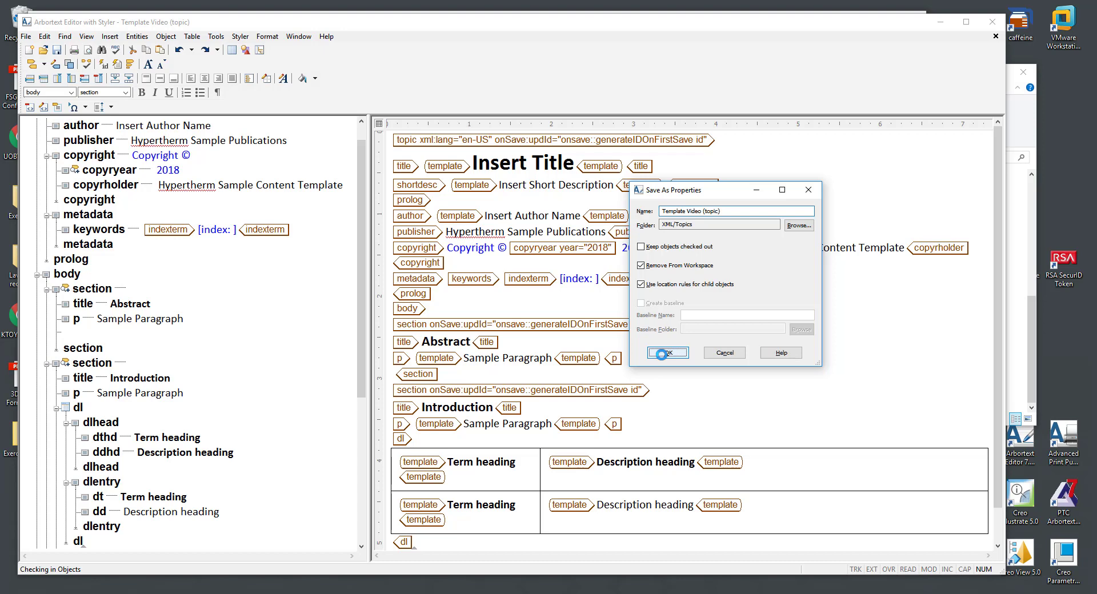
click(666, 352)
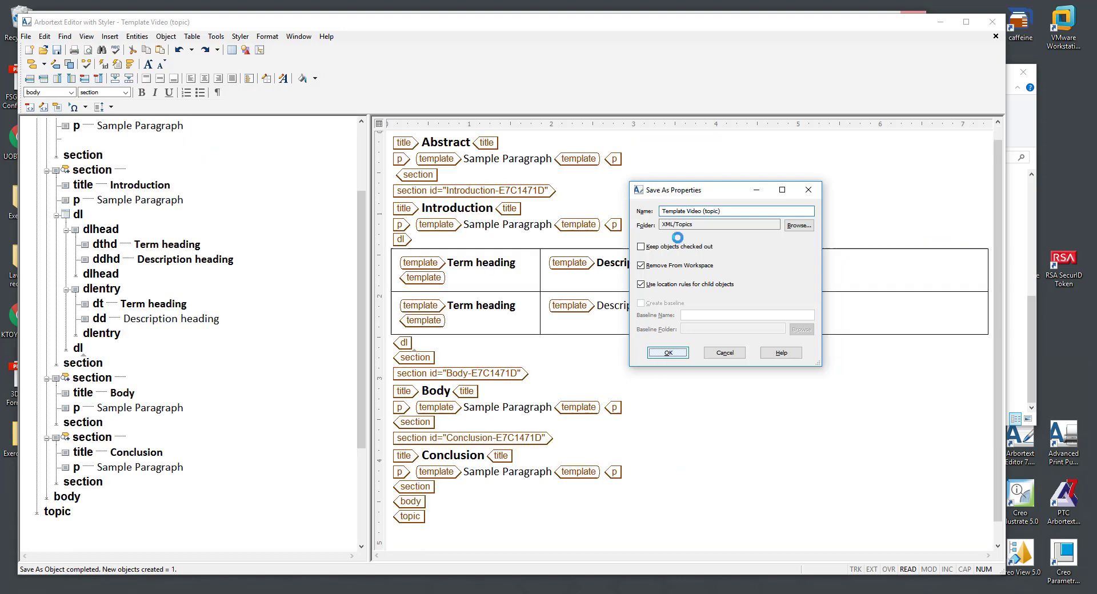
click(666, 352)
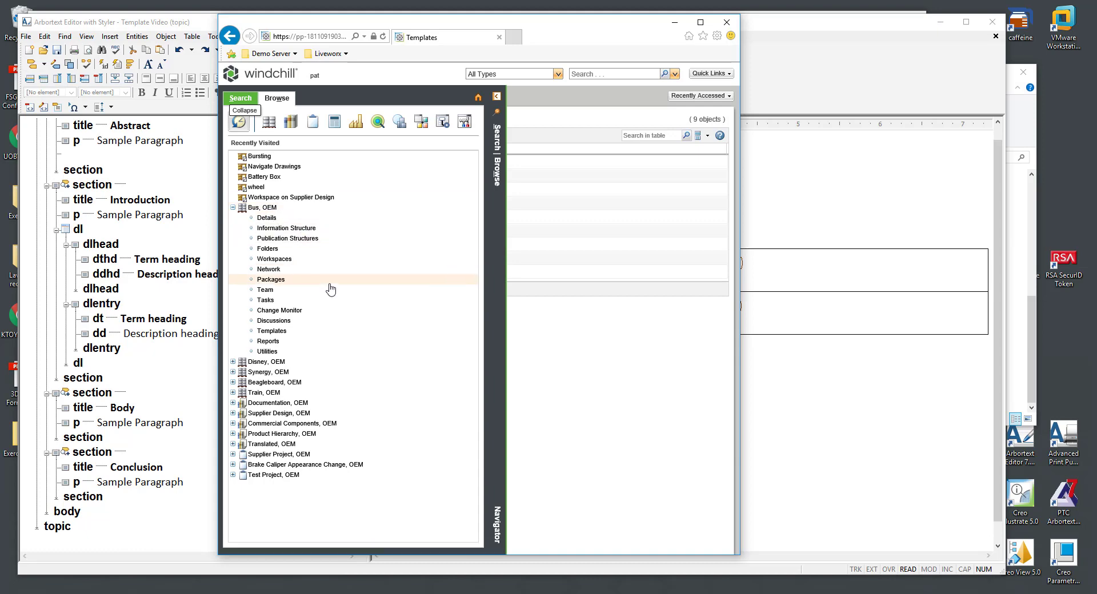
mouse_move(326, 335)
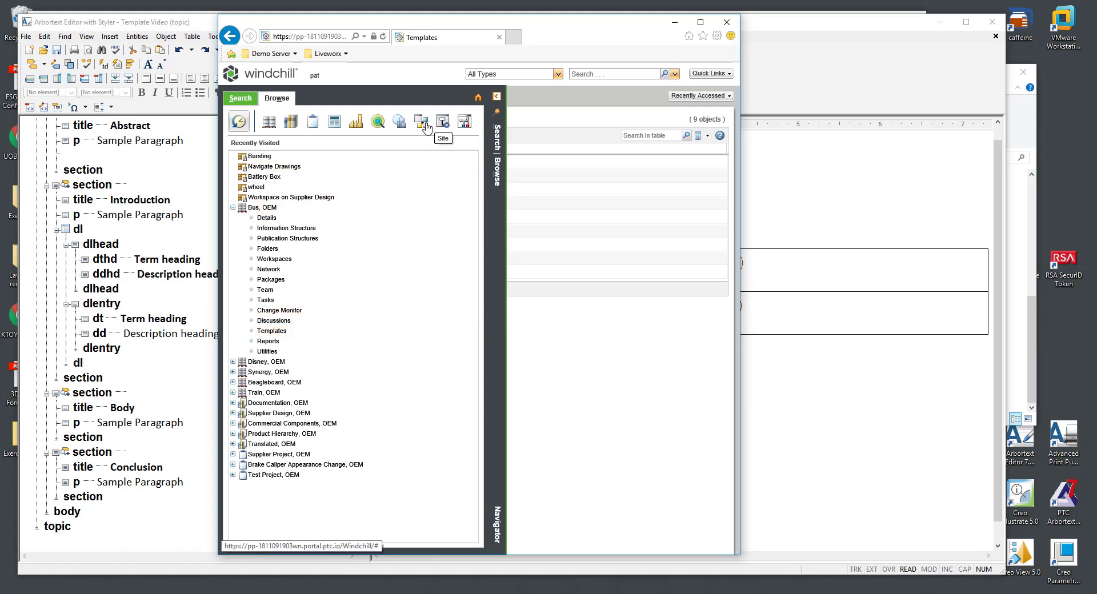
Step: Navigate Recent Products to Bus, OEM and show its Dynamic Document Templates
click(421, 121)
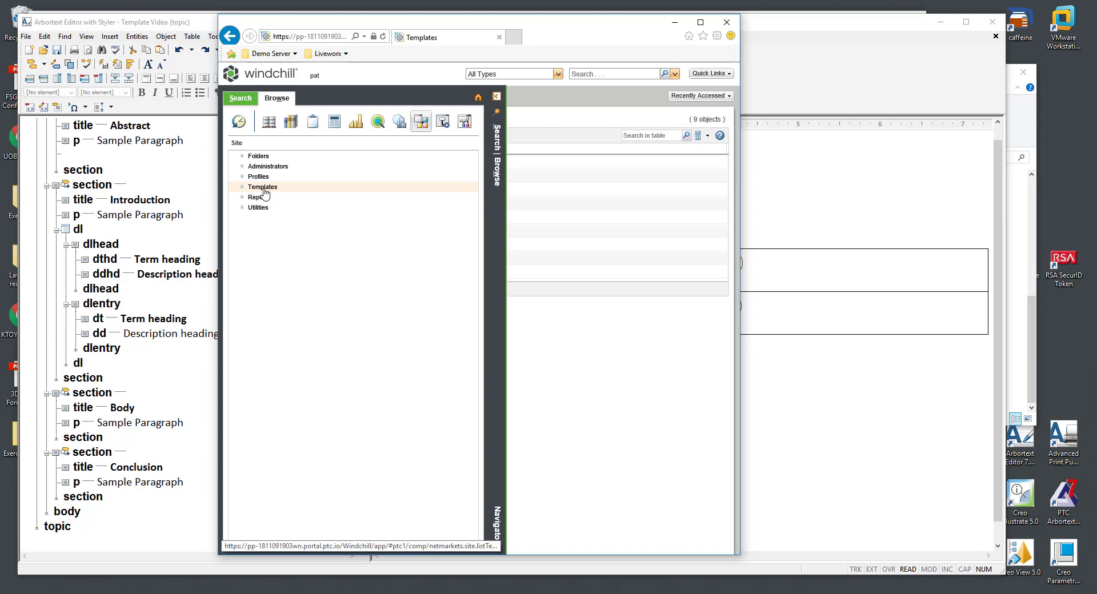
mouse_move(264, 196)
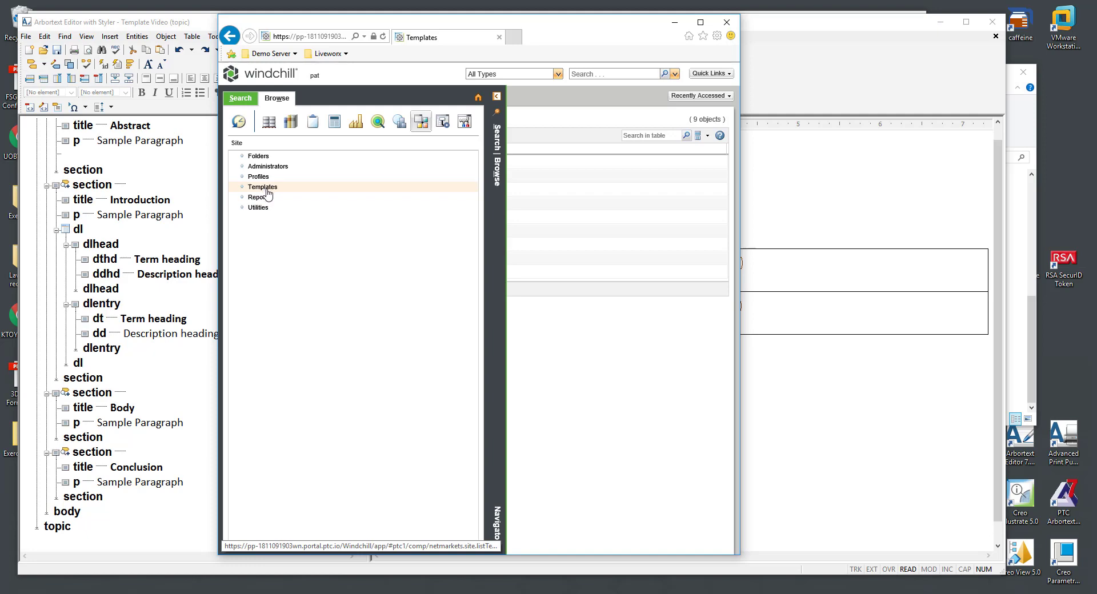
click(267, 121)
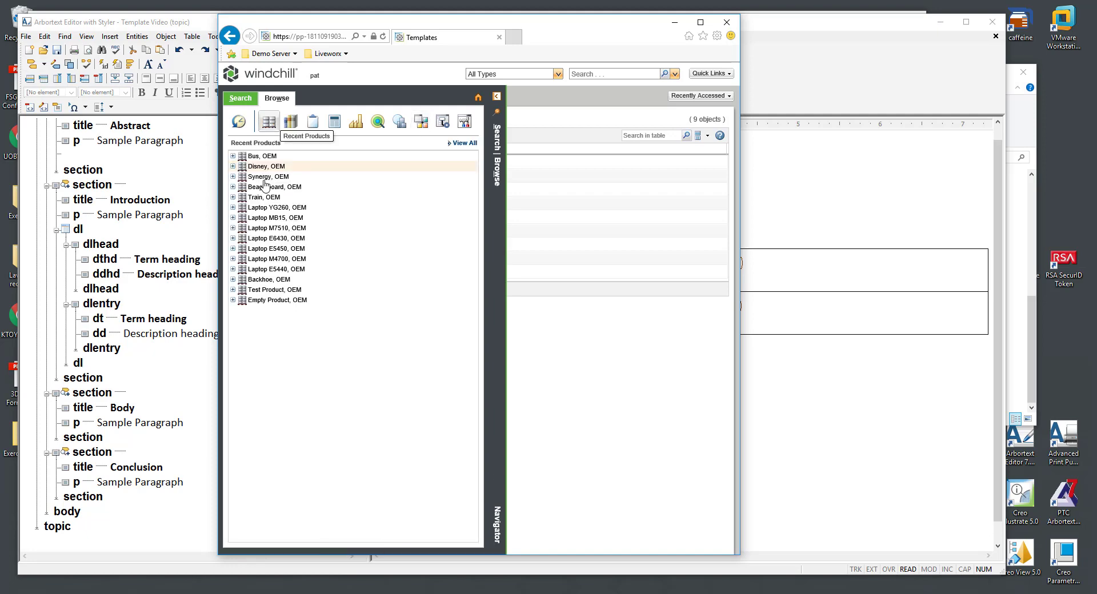
click(233, 157)
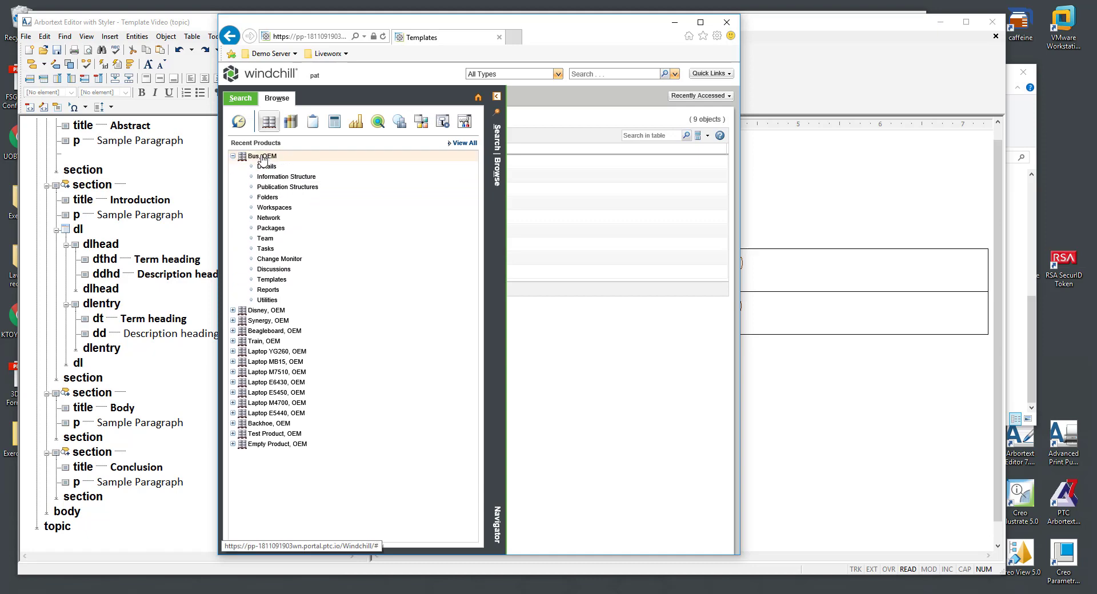
click(272, 279)
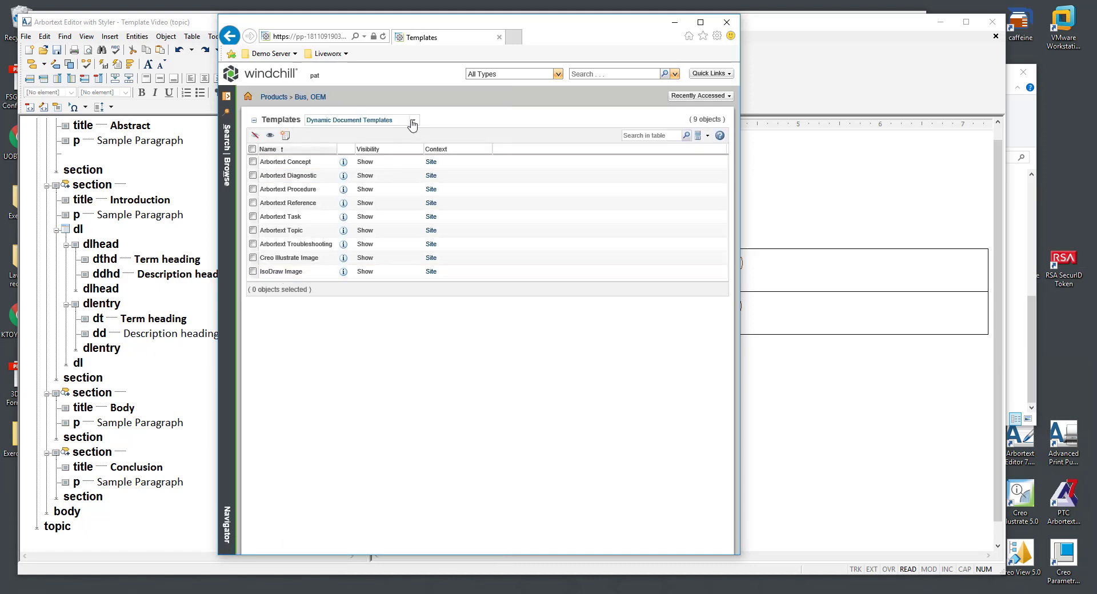
click(412, 120)
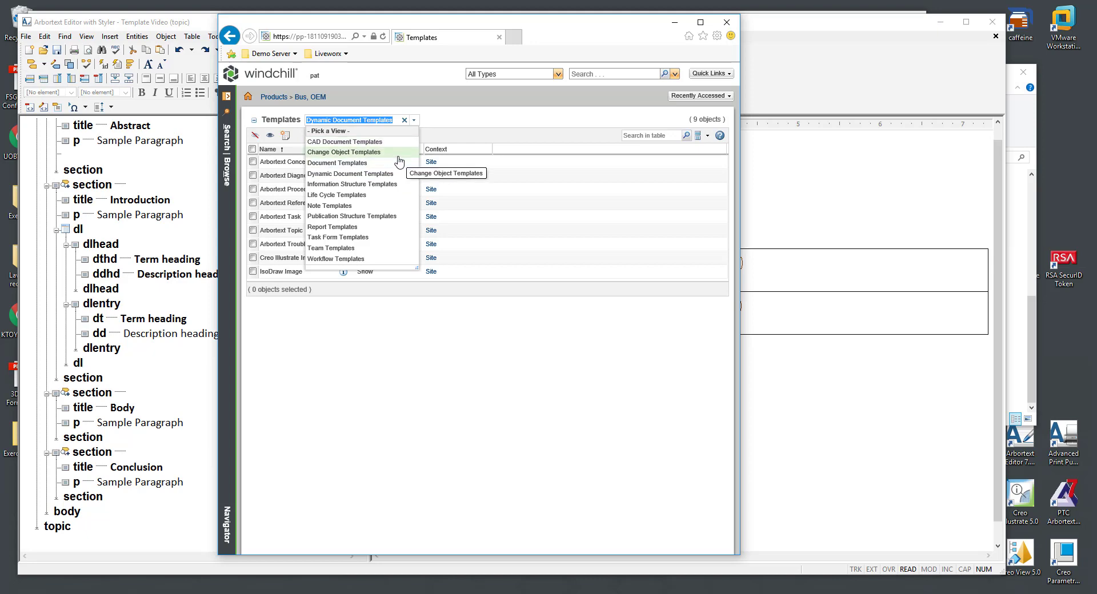
mouse_move(349, 173)
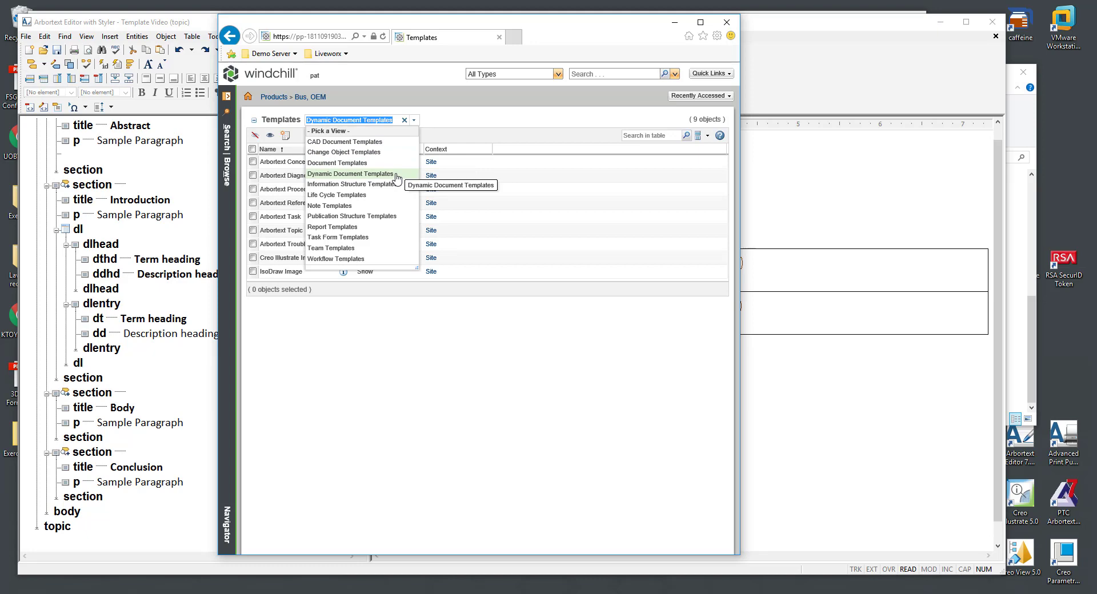
mouse_move(336, 182)
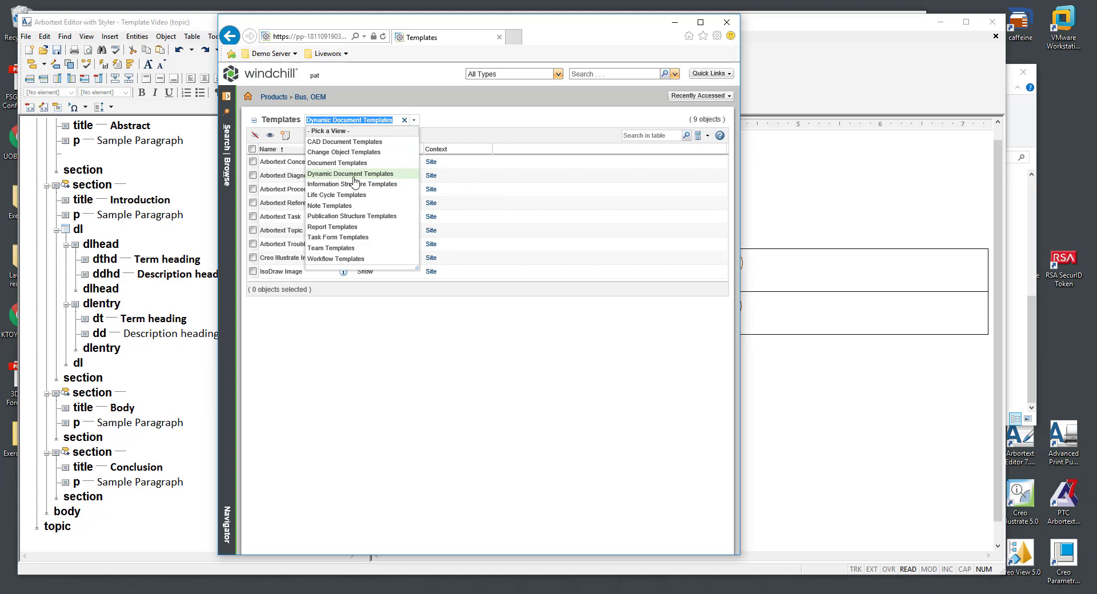
click(351, 173)
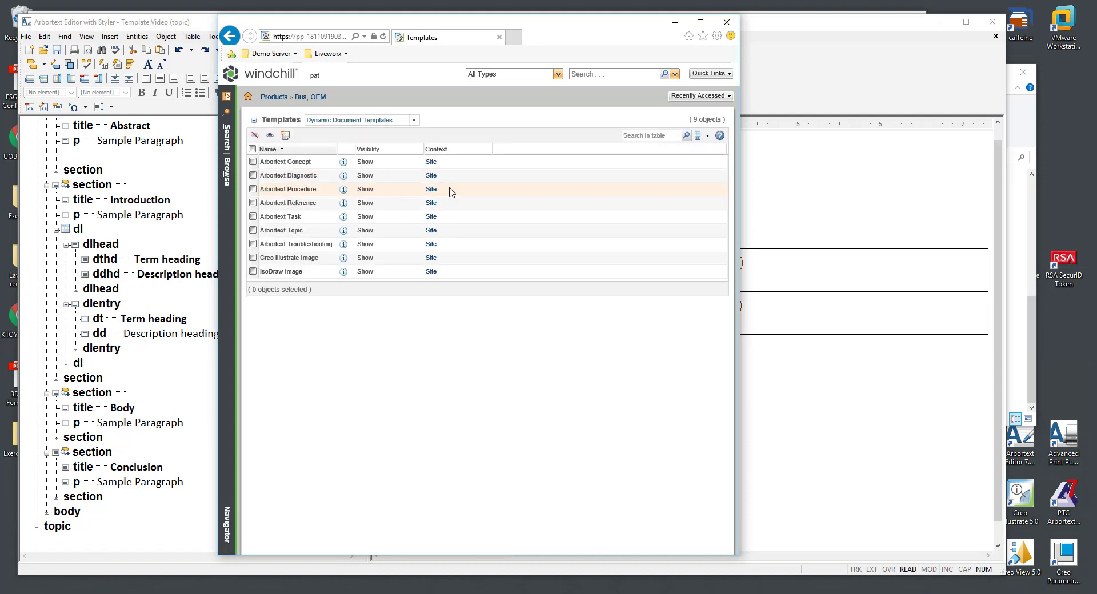
mouse_move(286, 161)
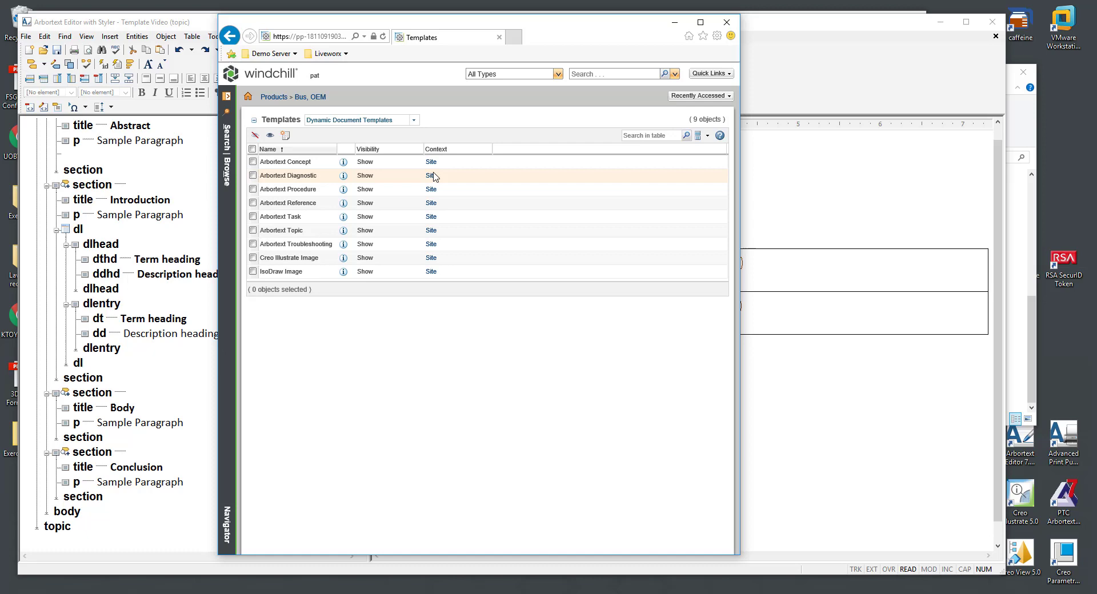
mouse_move(333, 257)
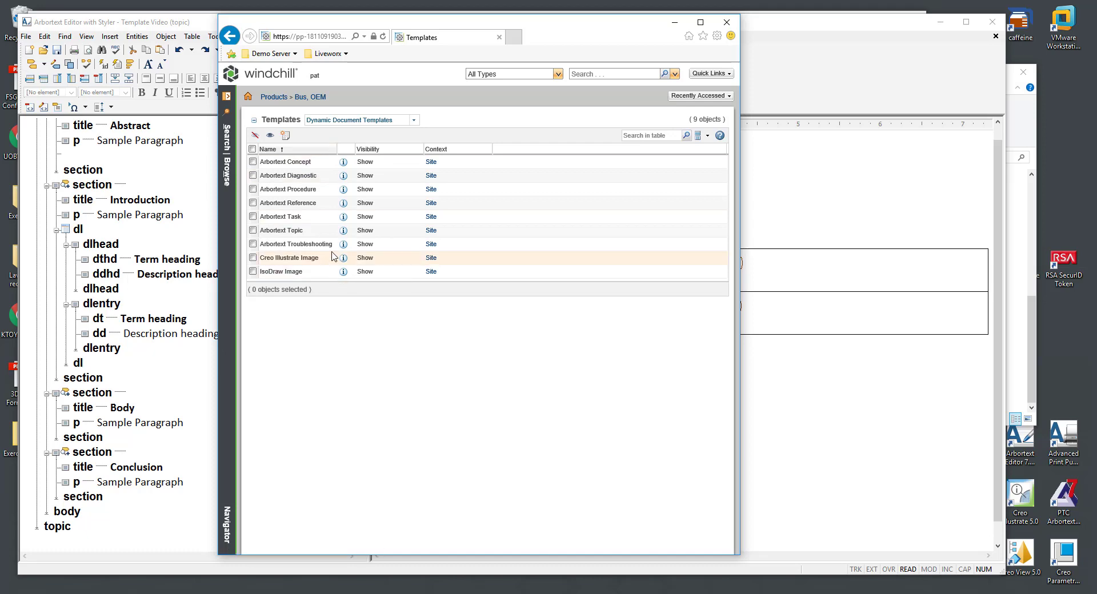
mouse_move(334, 230)
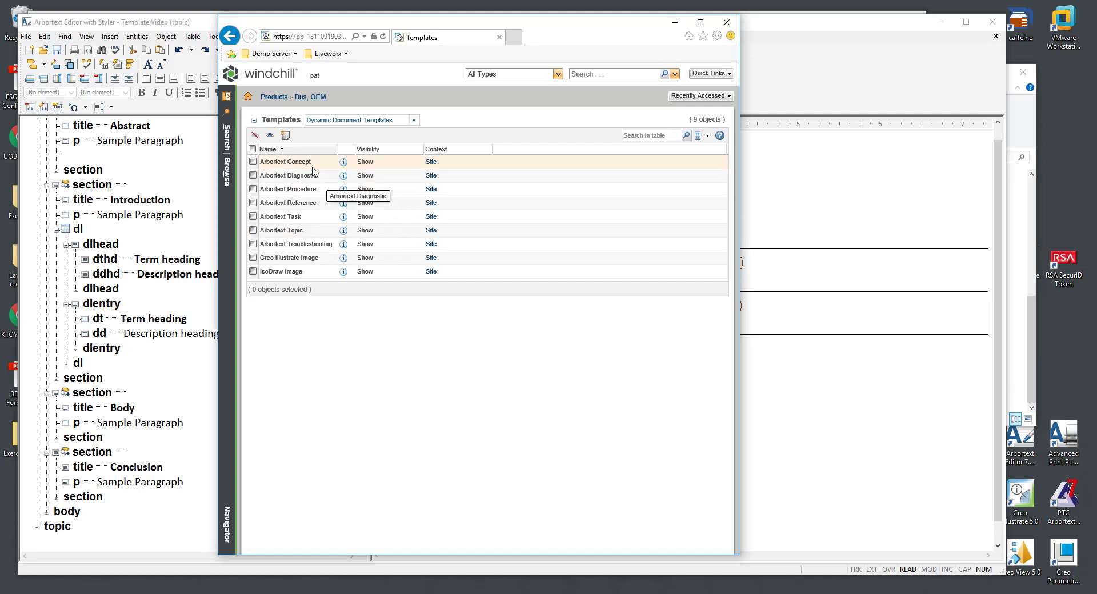
mouse_move(560, 34)
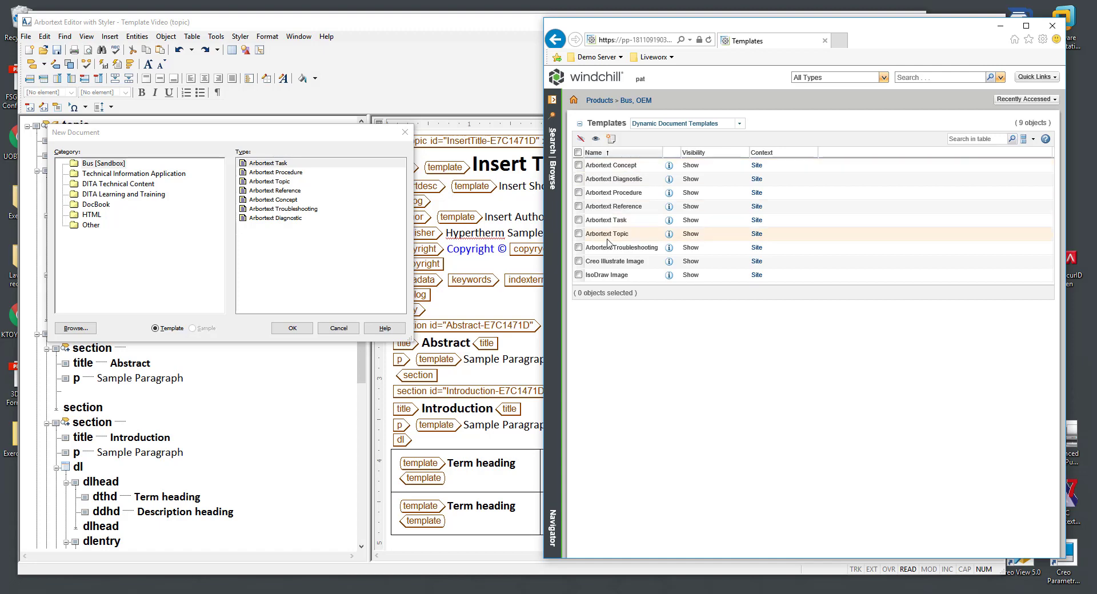
mouse_move(622, 230)
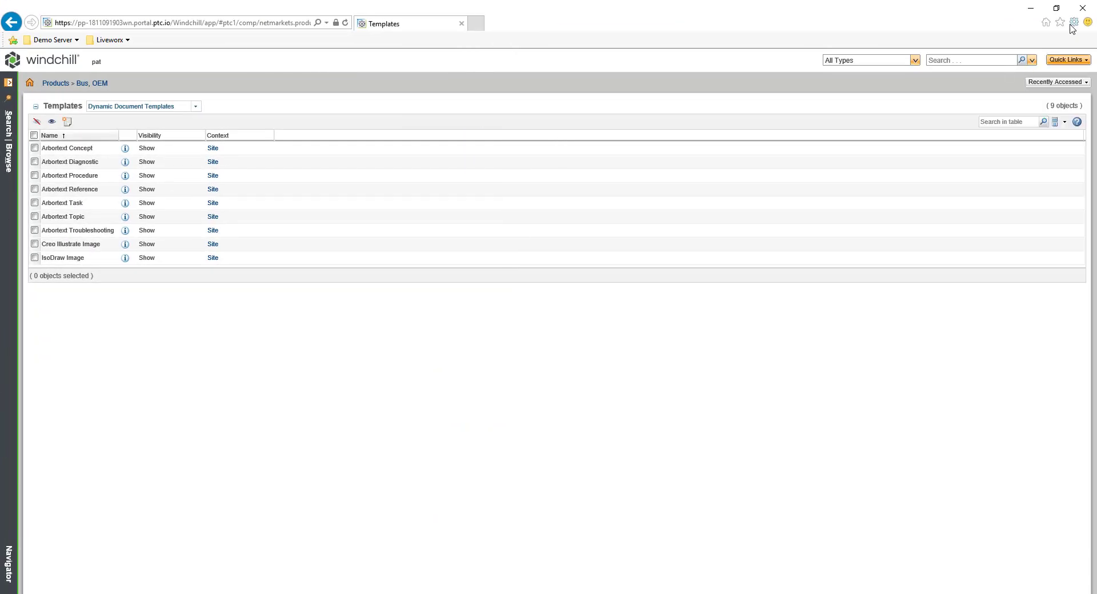
click(1073, 22)
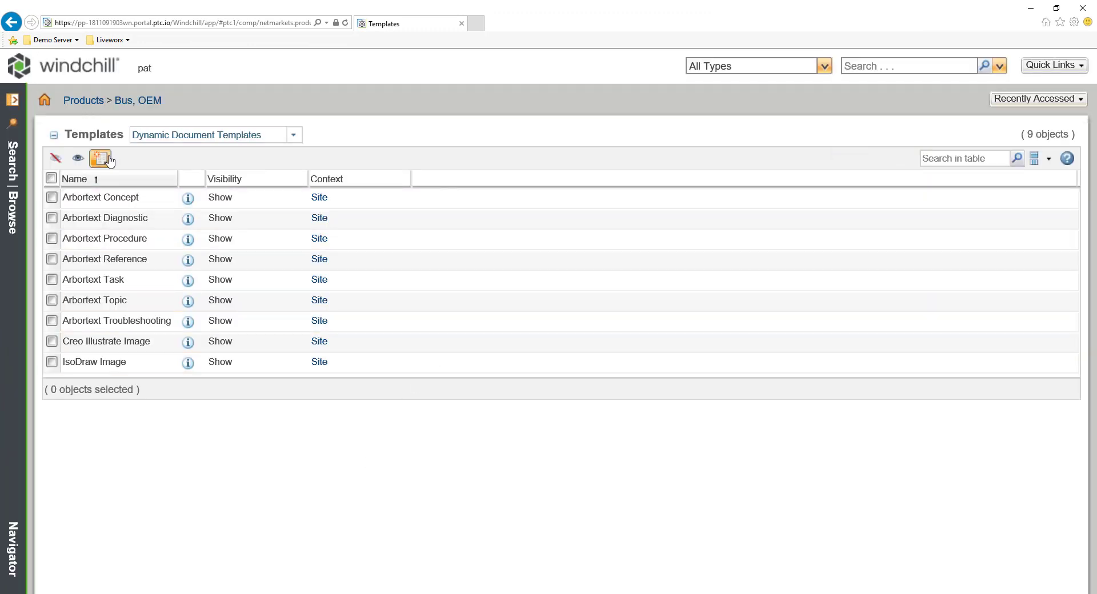
mouse_move(102, 158)
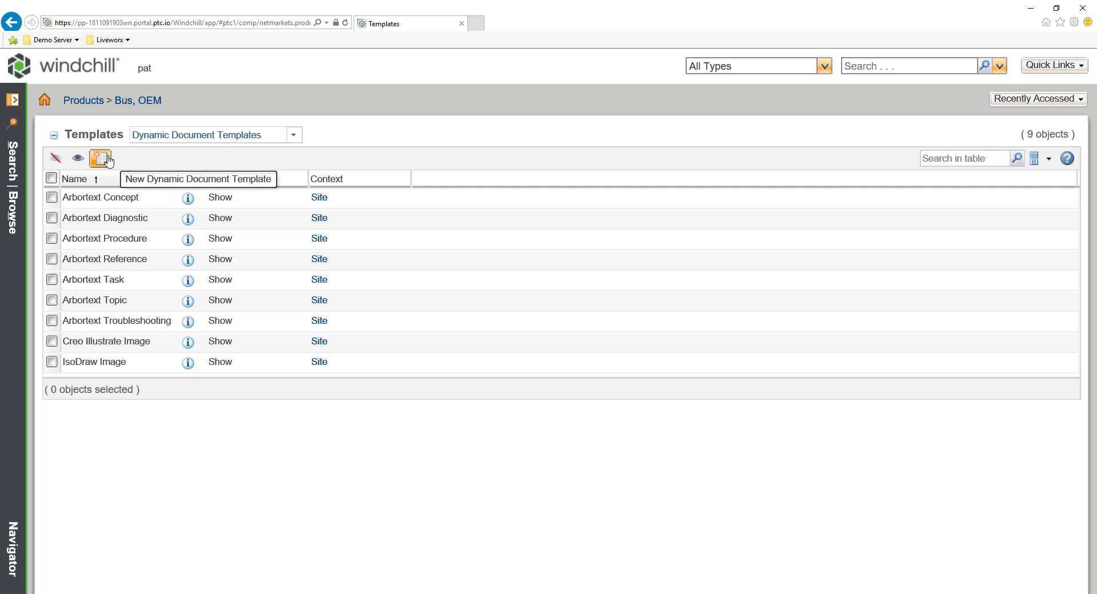
Step: Start a new dynamic document template and pick the first topic found for keyword 'video' as its source
click(101, 158)
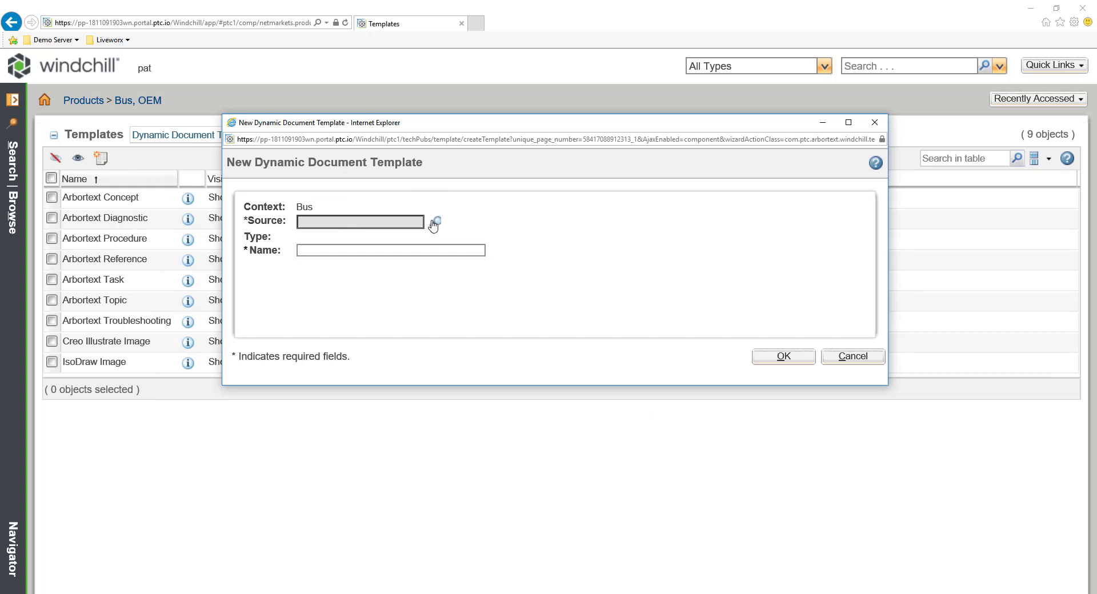
click(435, 222)
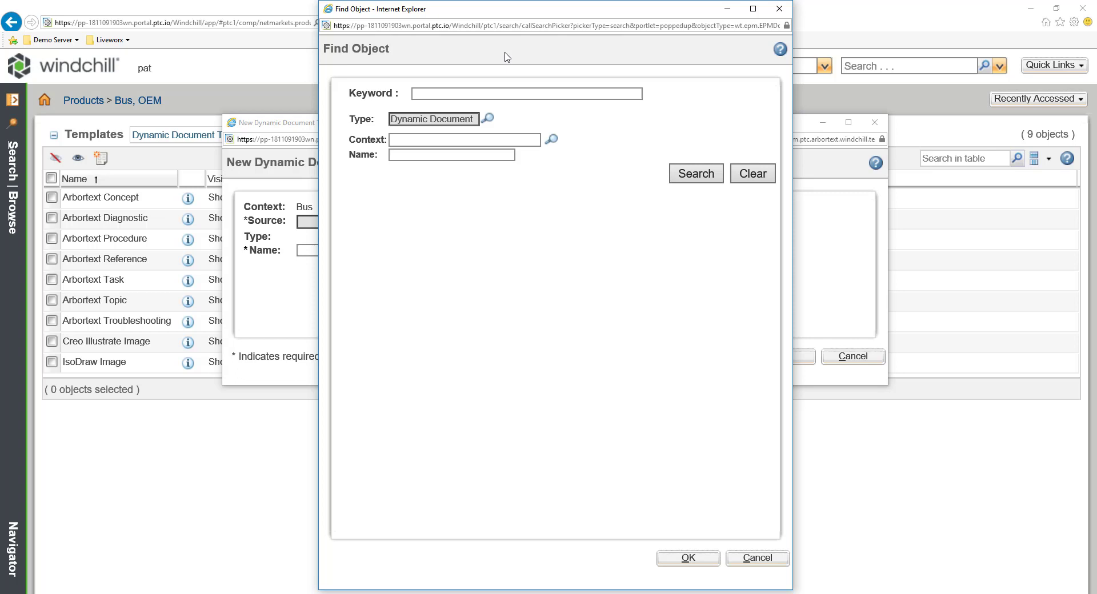
text(video)
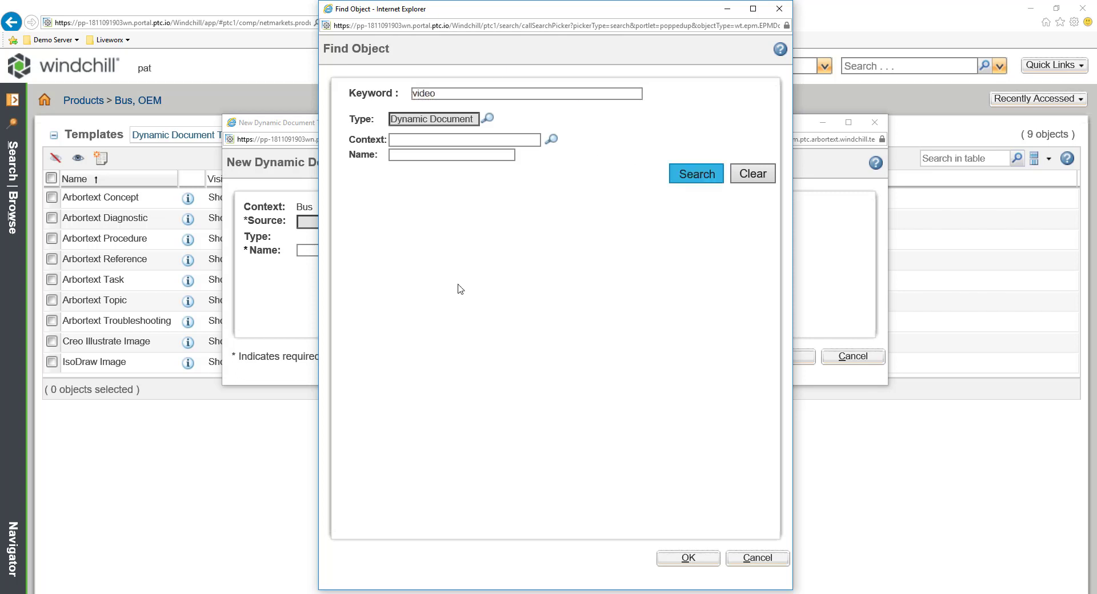
click(696, 172)
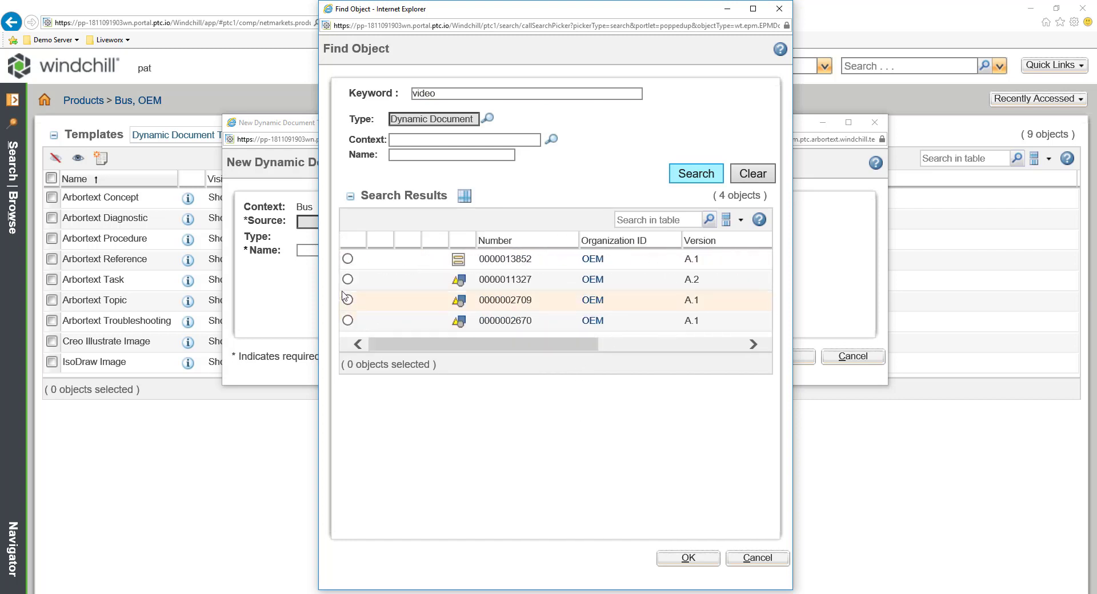
click(347, 259)
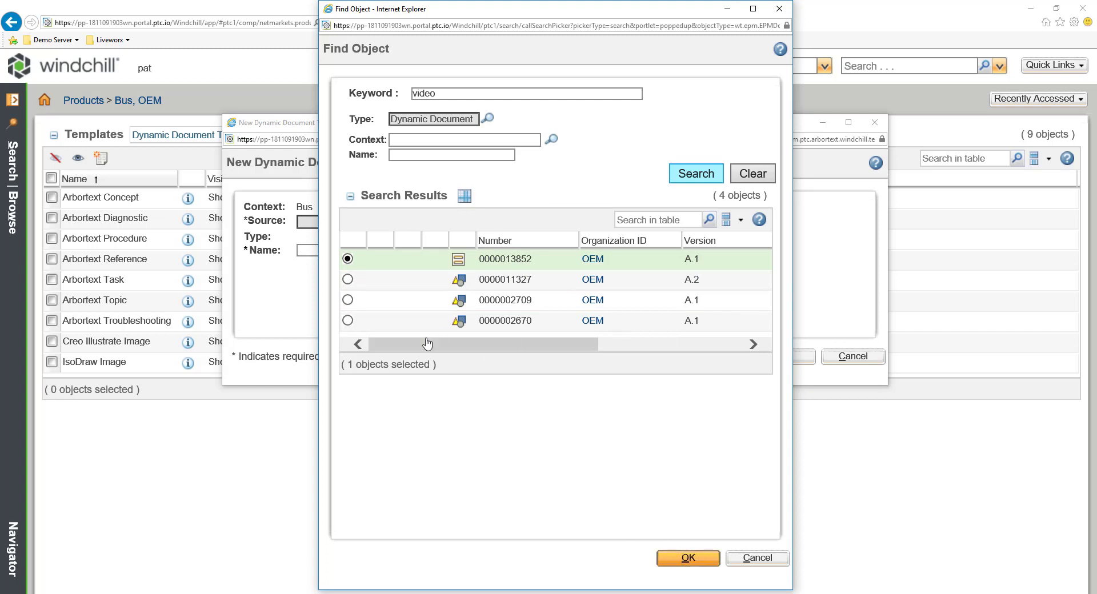
click(688, 557)
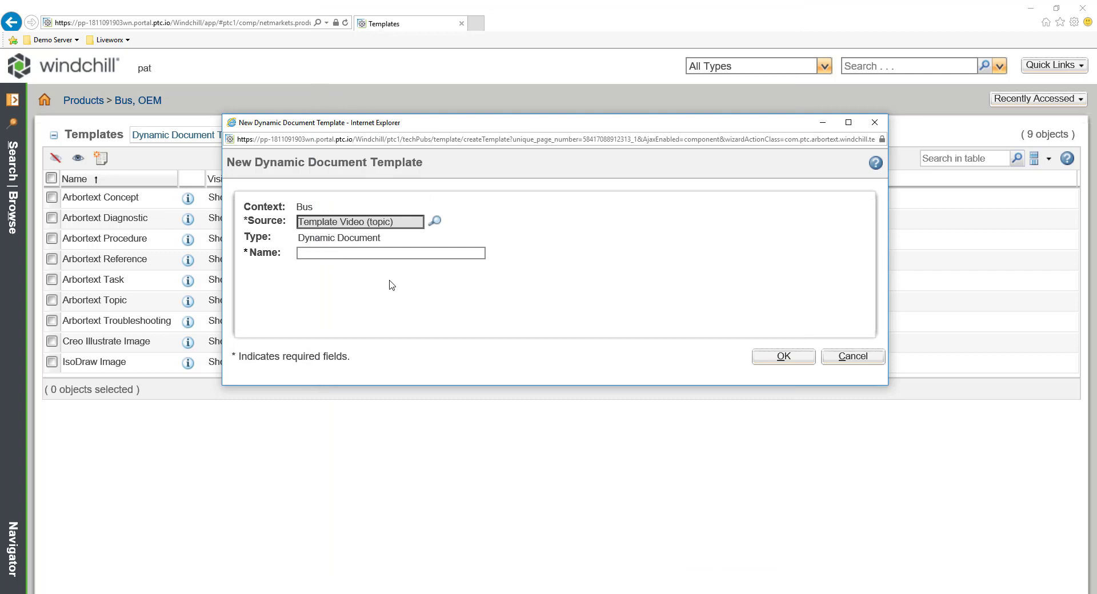
Step: Name the template 'Template Video Topic' and create it in the templates list
text(Template Video Topi)
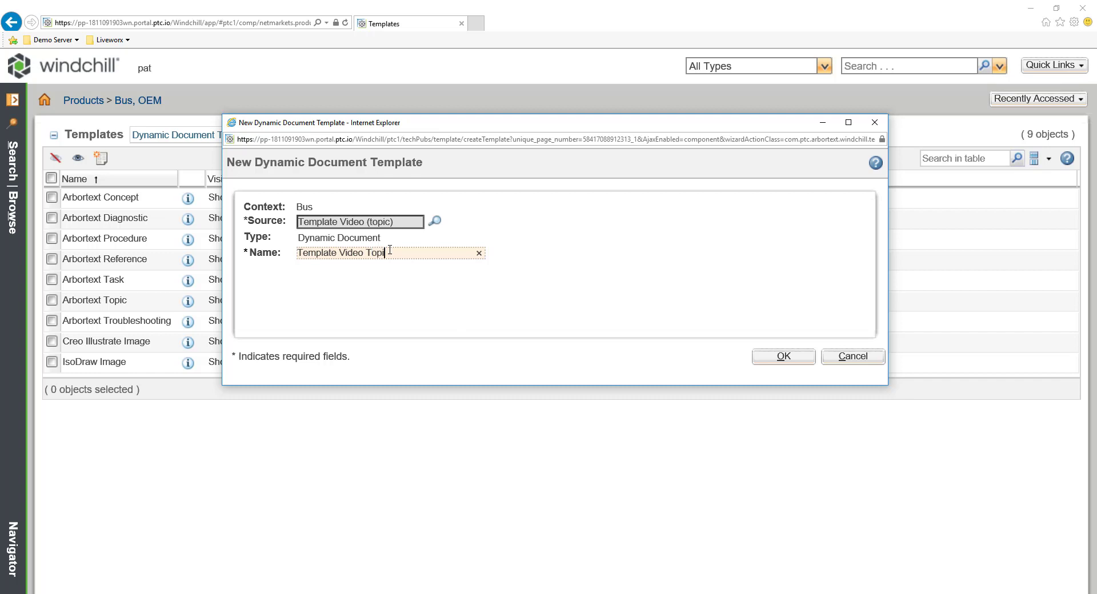
click(783, 357)
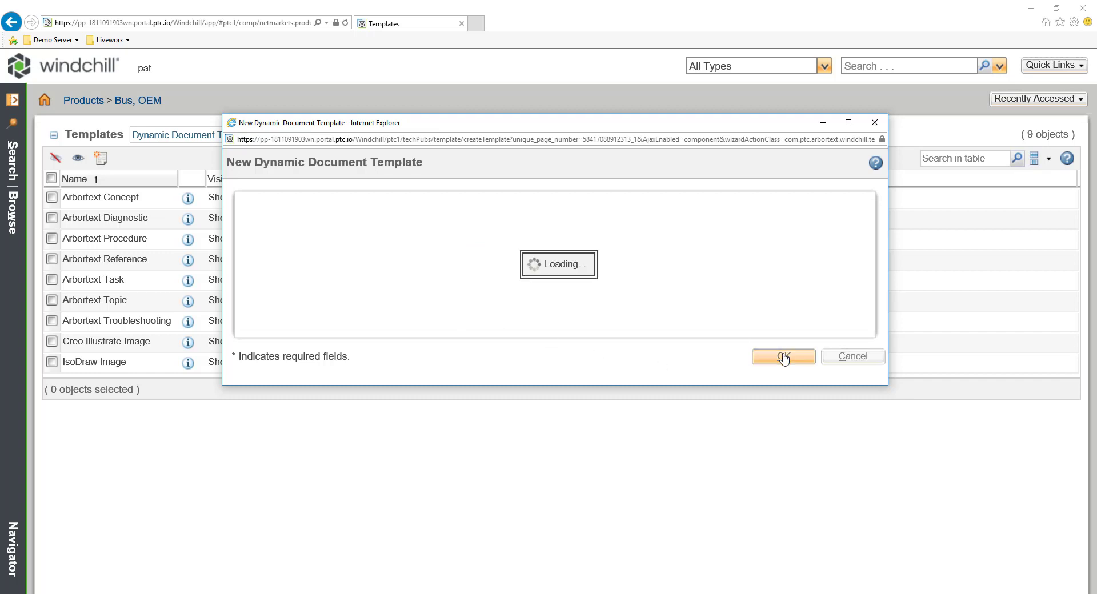
click(783, 356)
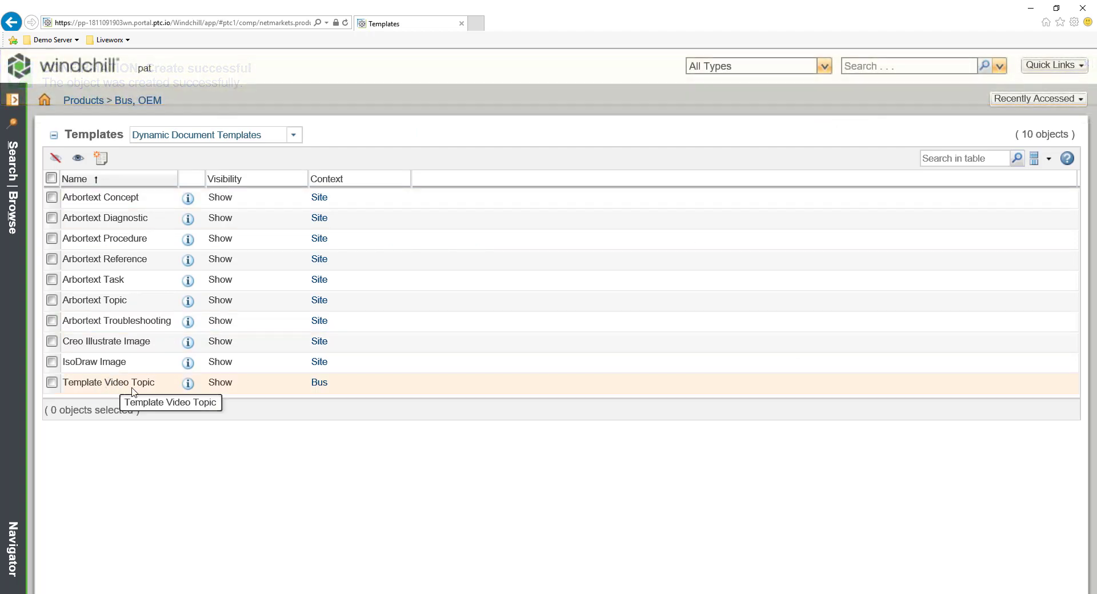
double_click(107, 382)
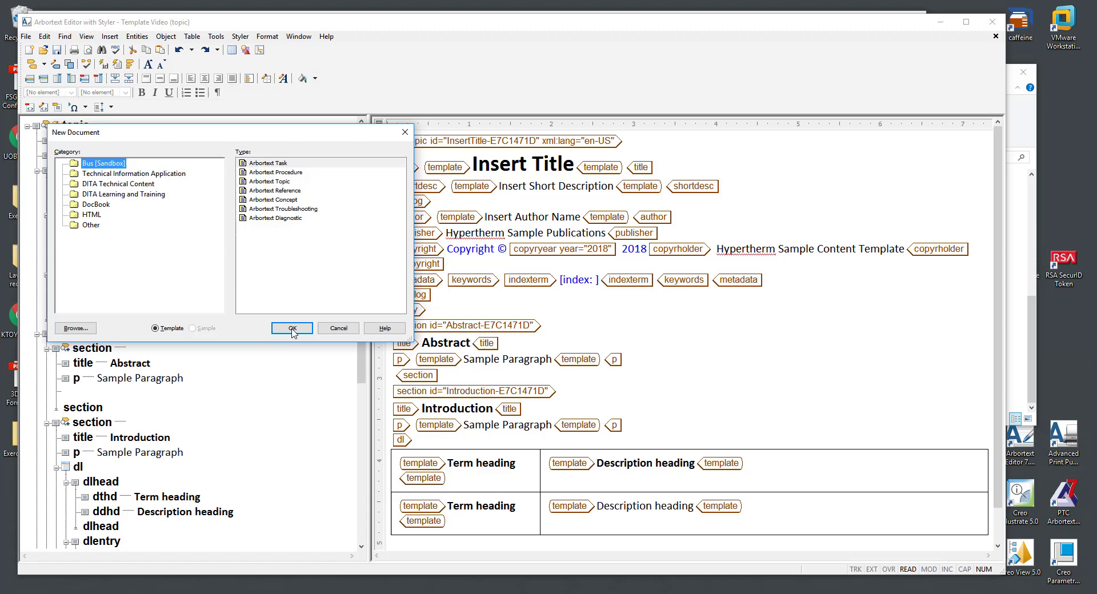
mouse_move(251, 336)
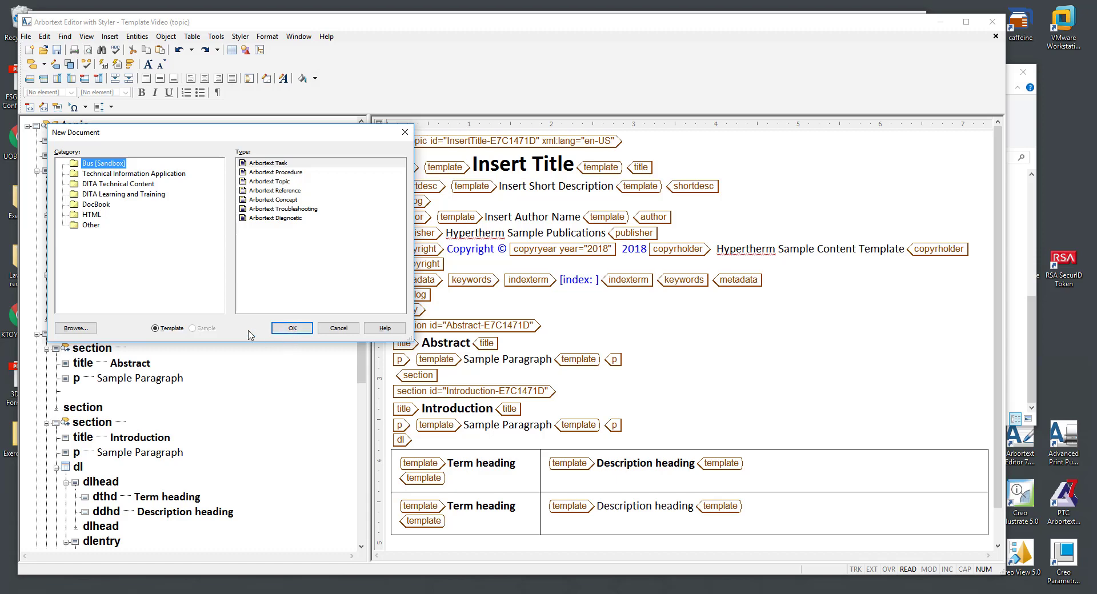
Step: Reopen the New Document choices and view the Bus [Sandbox] templates before restarting Arbortext
click(337, 328)
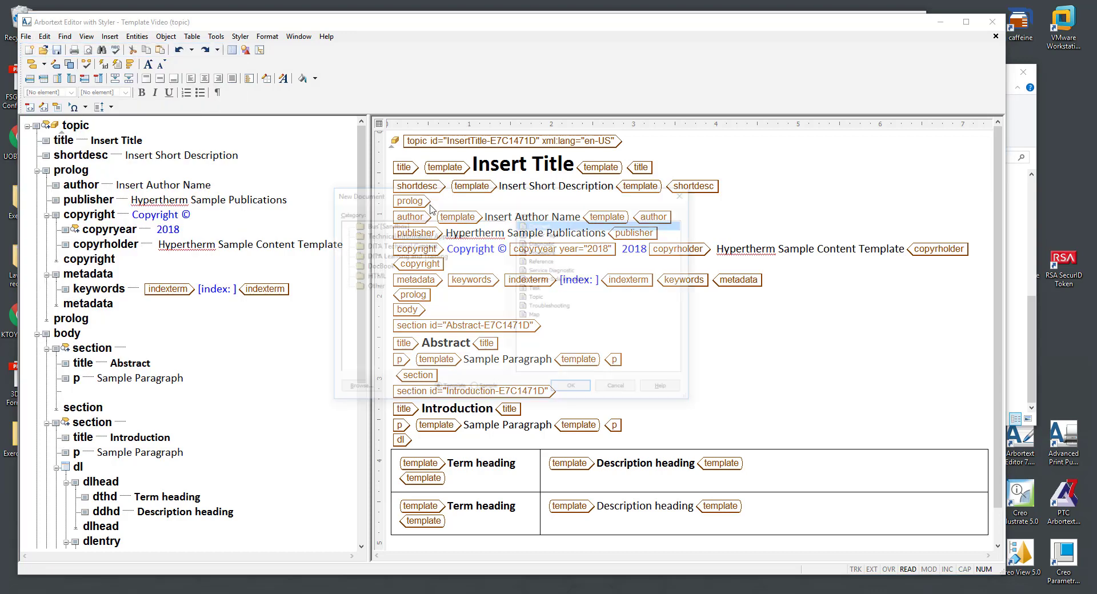
click(384, 224)
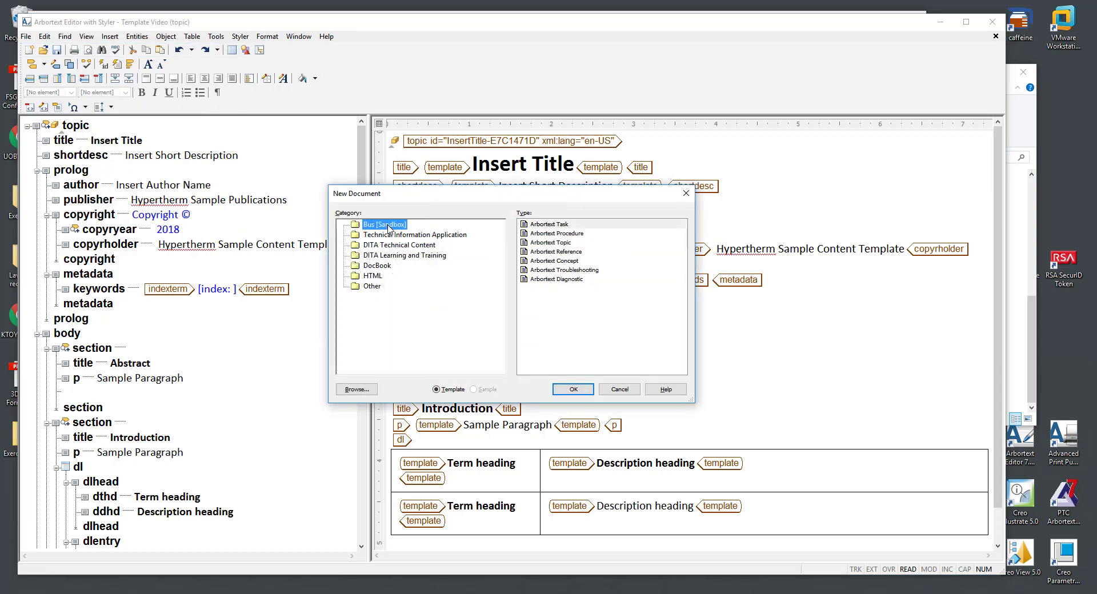
click(619, 389)
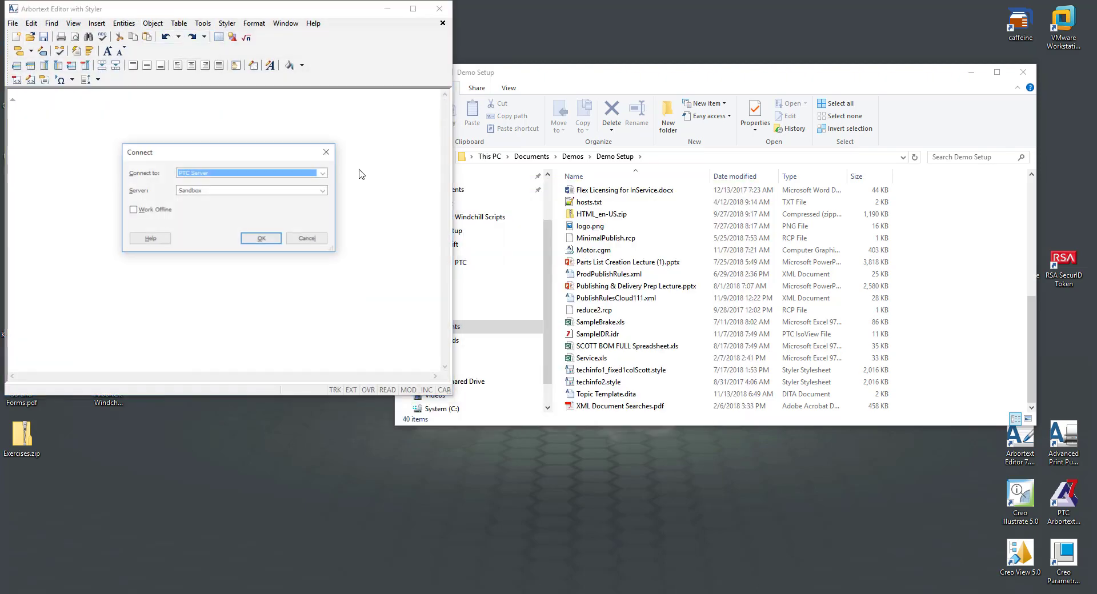
Step: Connect to the PTC Server Sandbox, log in and finish joining the Bus product workspace
click(260, 239)
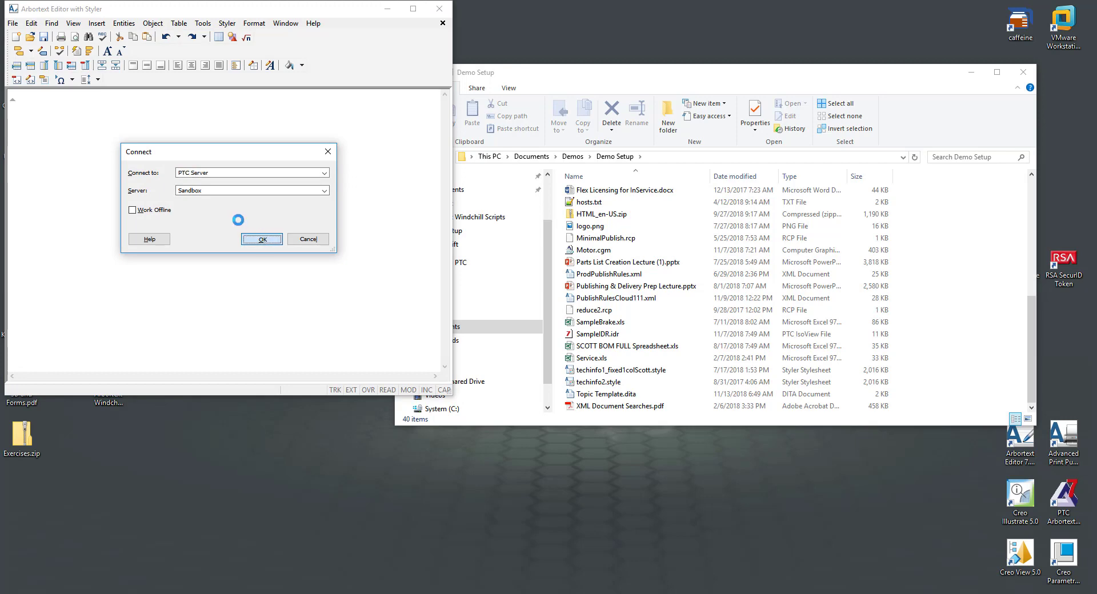
click(261, 239)
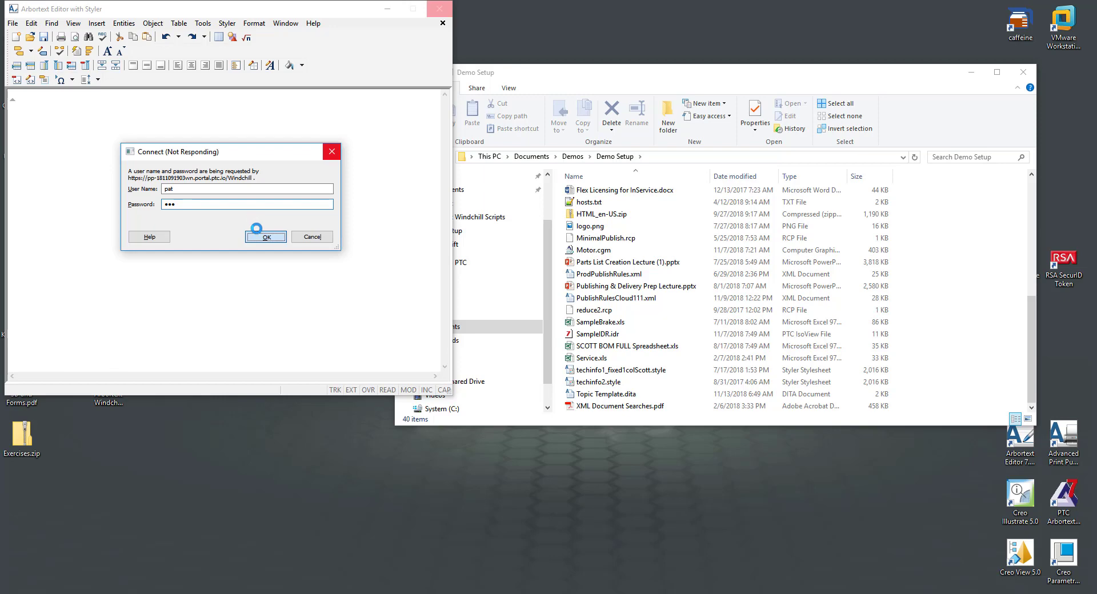
click(266, 237)
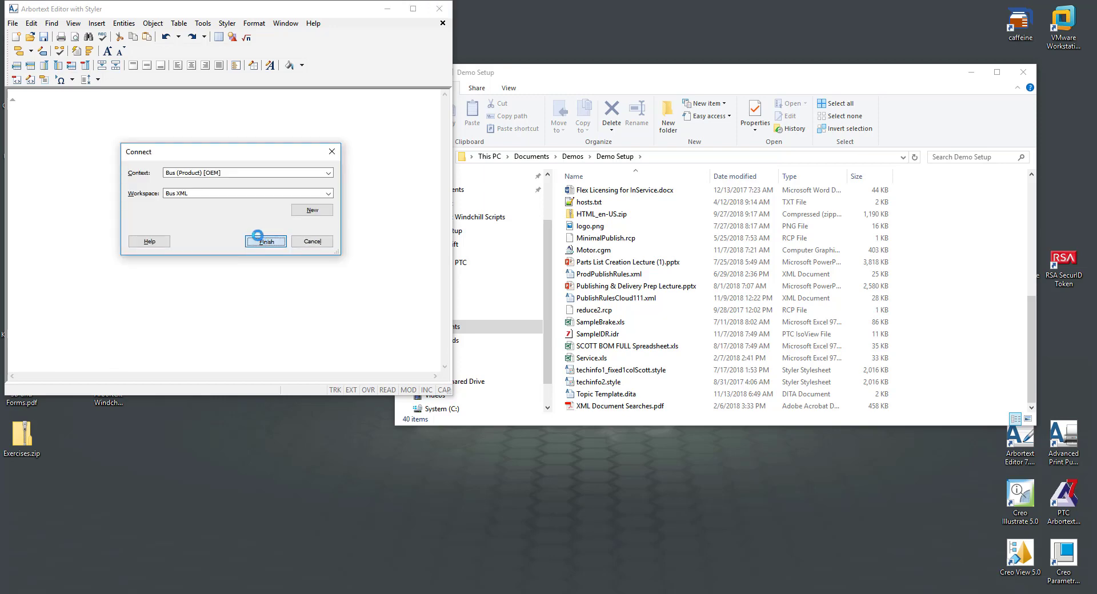
click(265, 241)
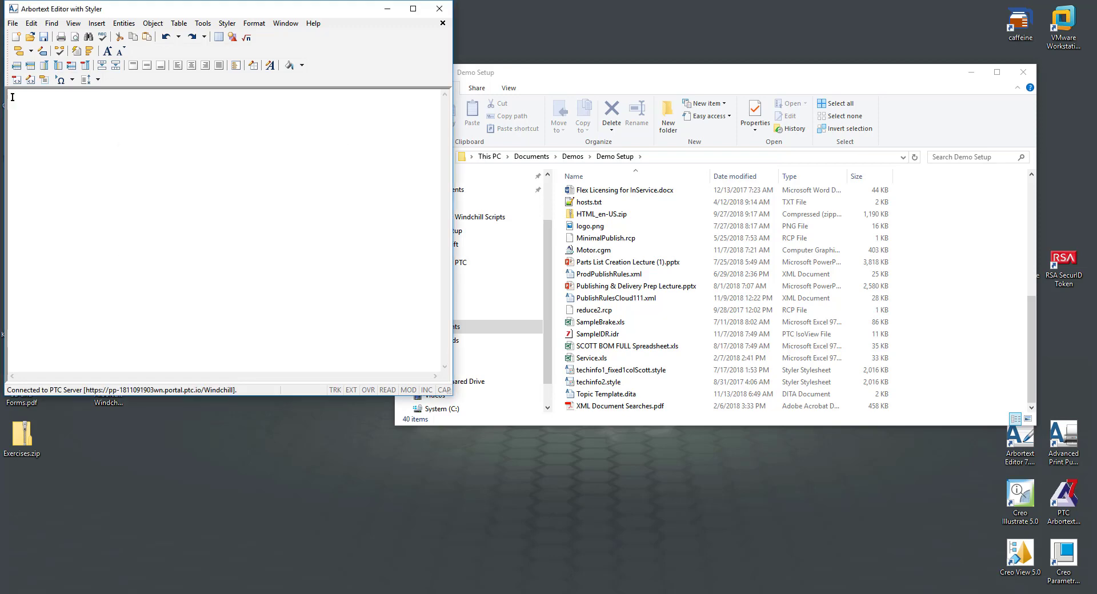
Step: Create a new Document1 from the Template Video Topic template
click(31, 23)
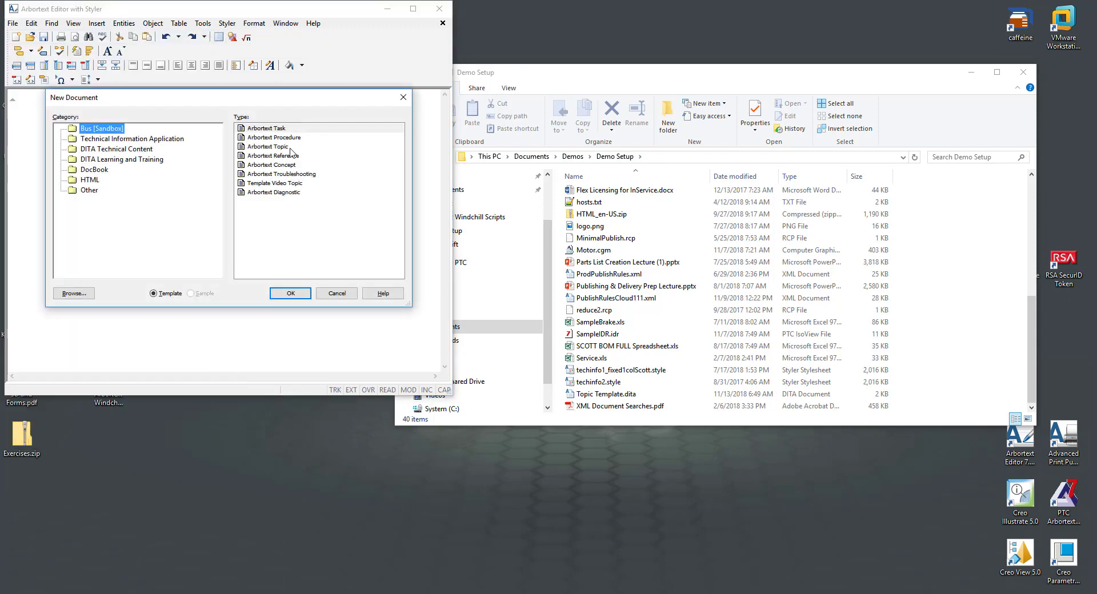
click(275, 183)
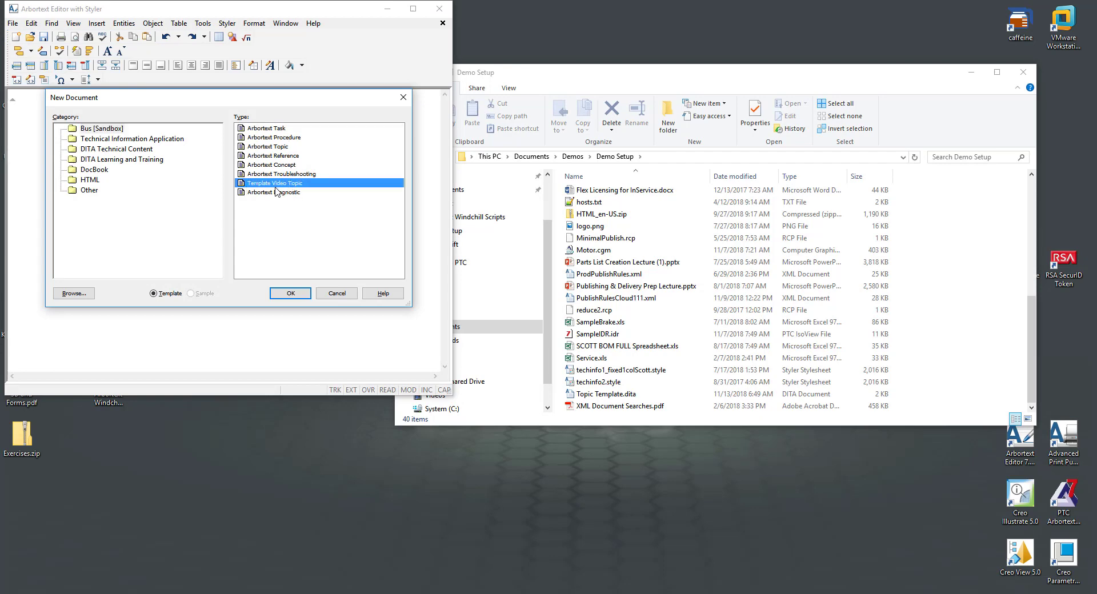
click(289, 293)
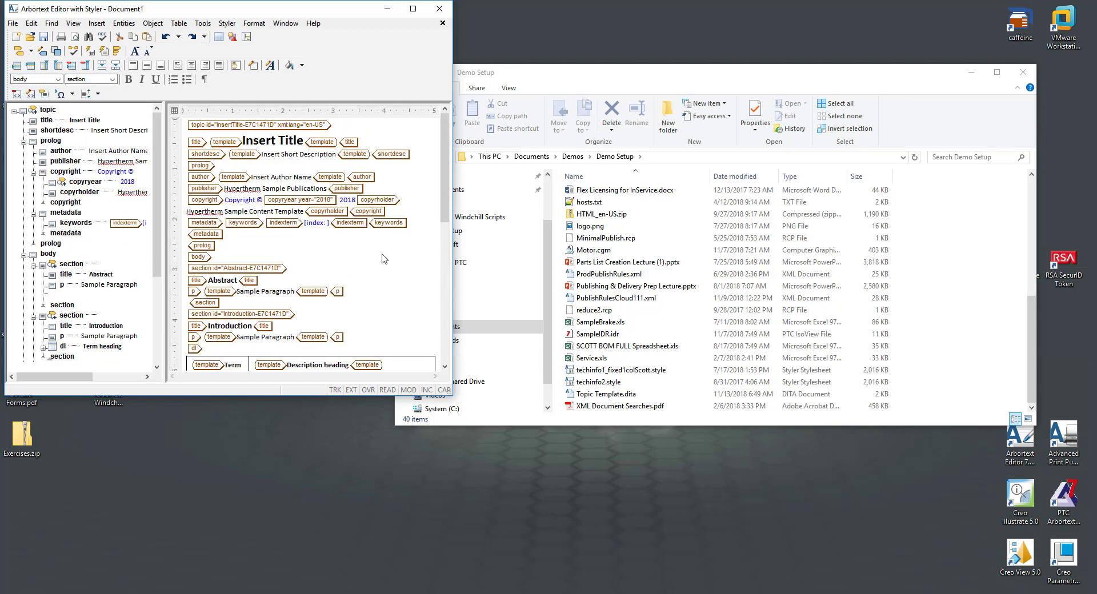
mouse_move(473, 35)
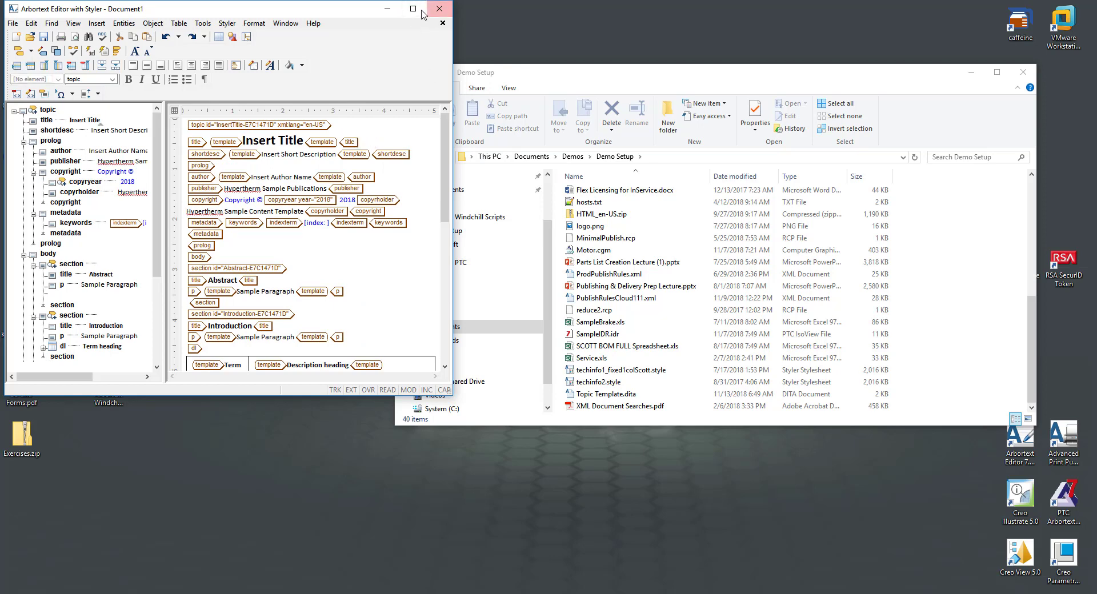
Step: Back in Windchill, start a New Textual Information Element of type Dynamic Document
click(412, 8)
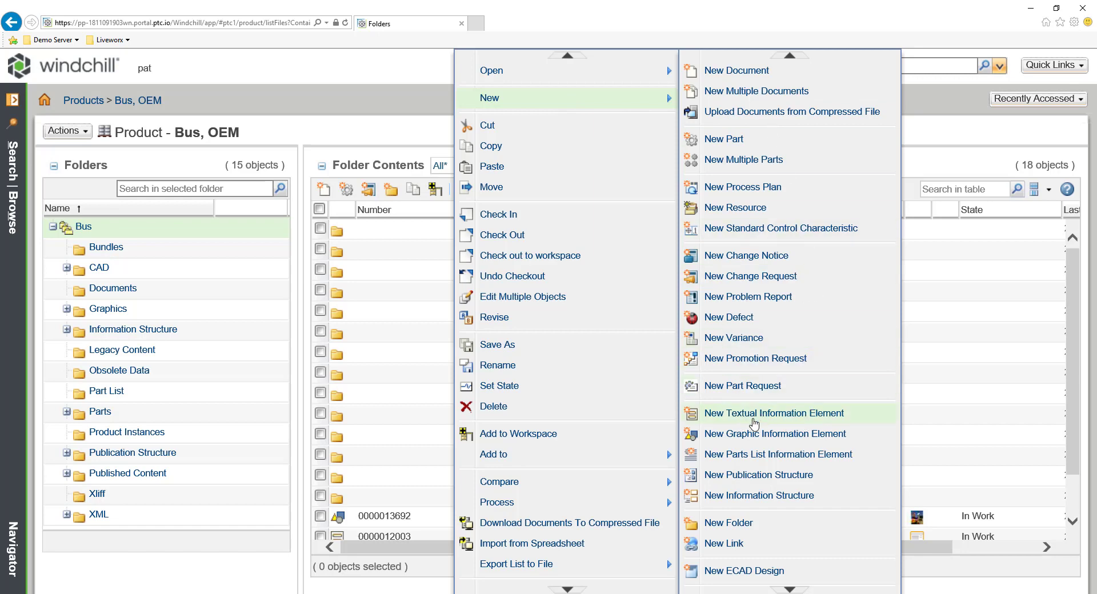
click(773, 412)
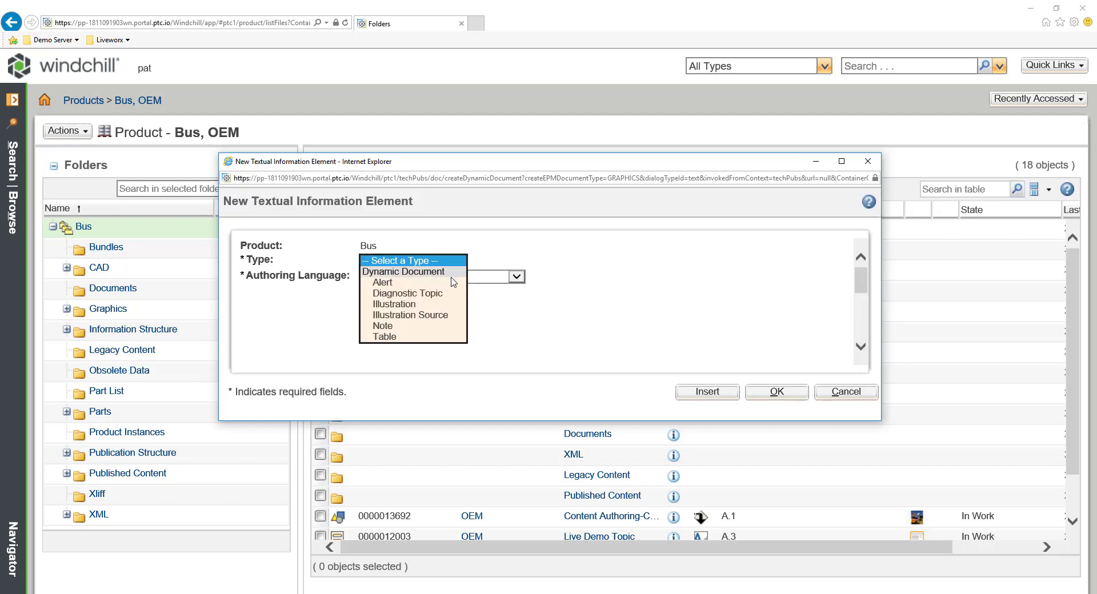
click(382, 283)
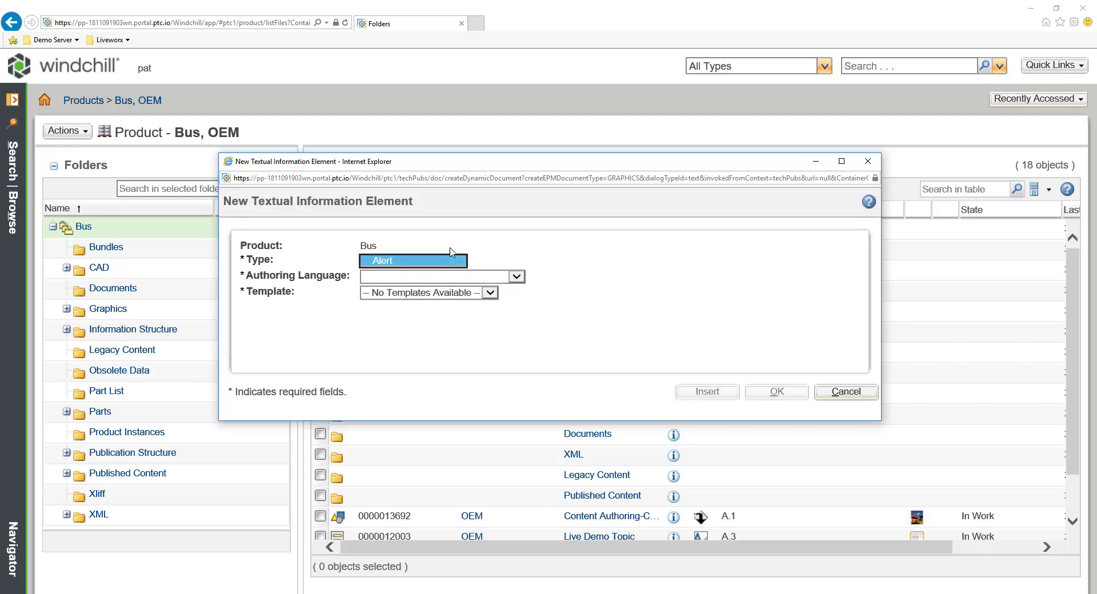
click(413, 261)
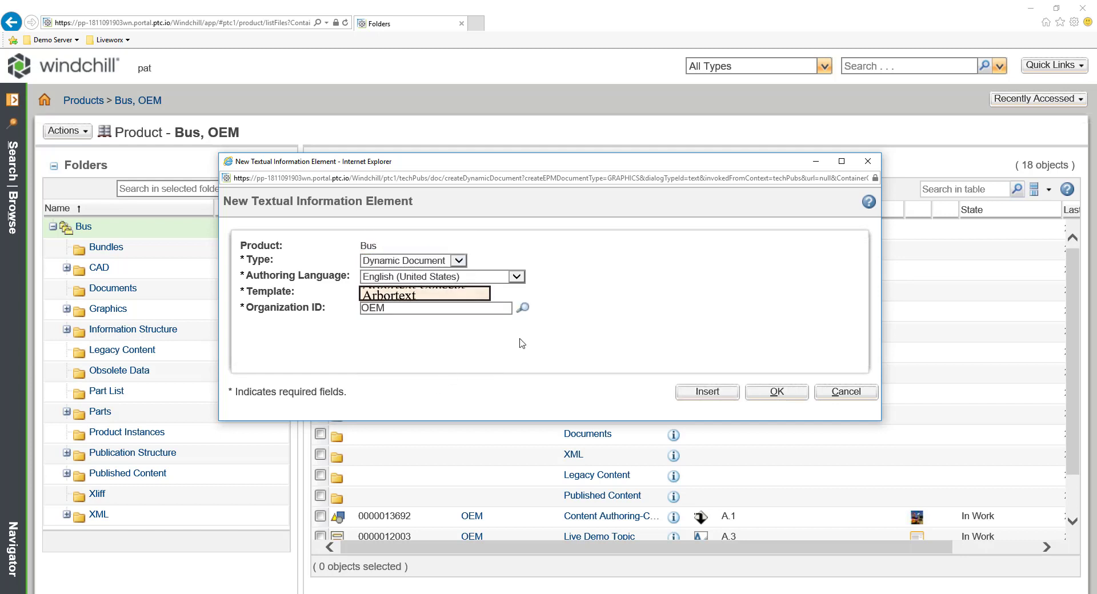
Step: Name the element 'Scott New Doc', create it and confirm the new object
click(424, 293)
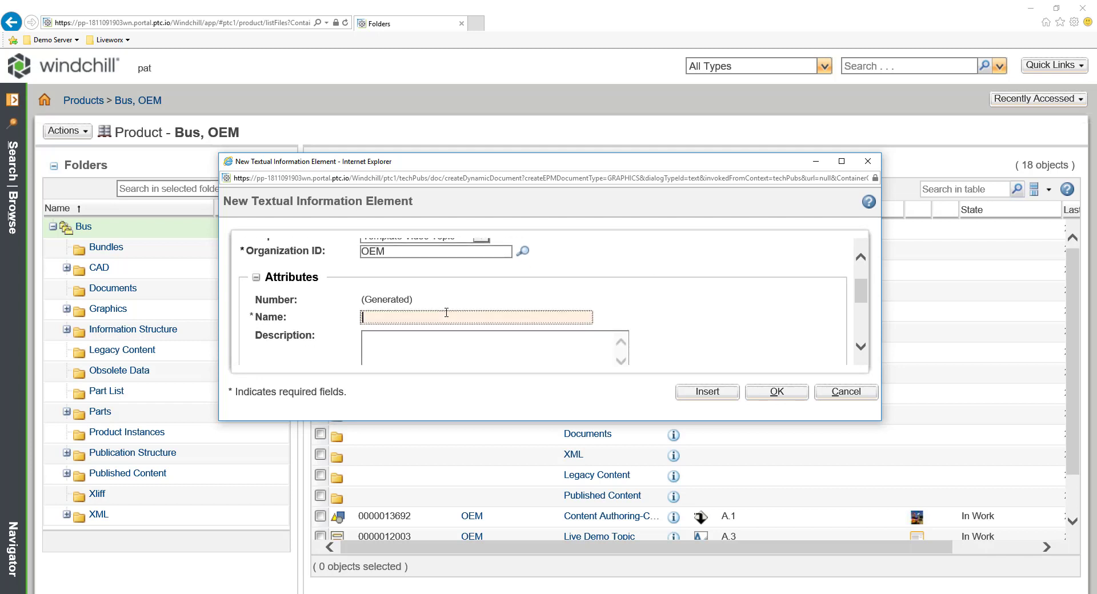
text(Scott)
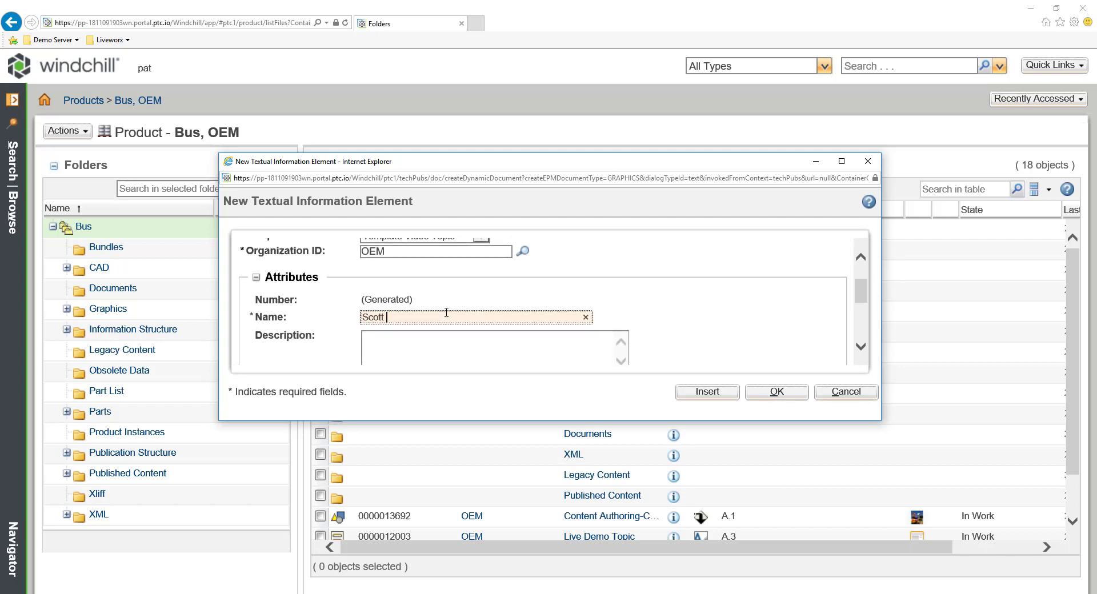
text(New Doc)
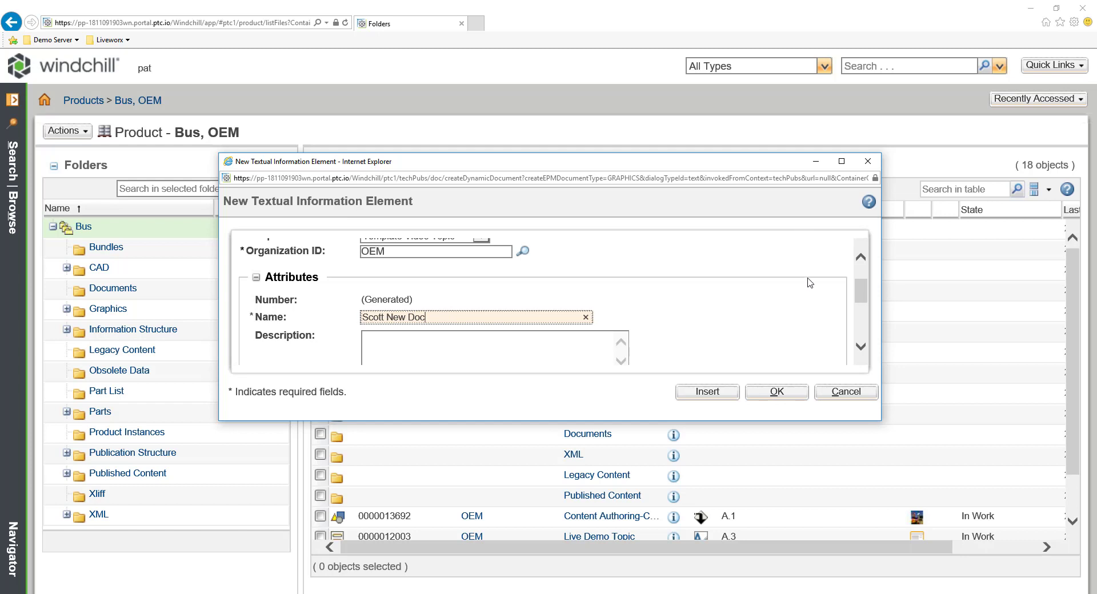
click(775, 391)
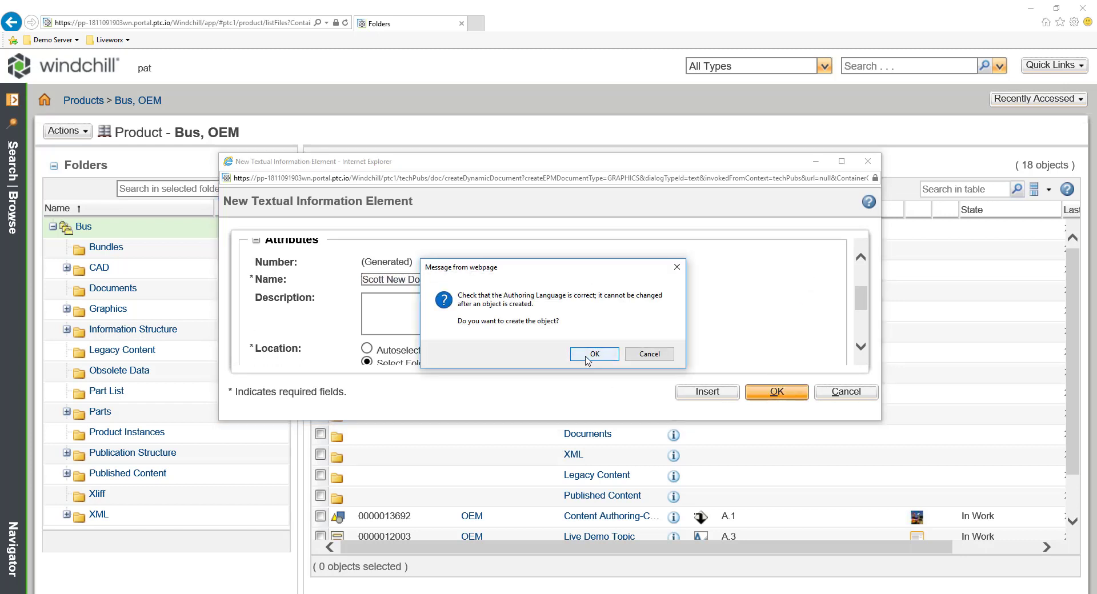
click(593, 353)
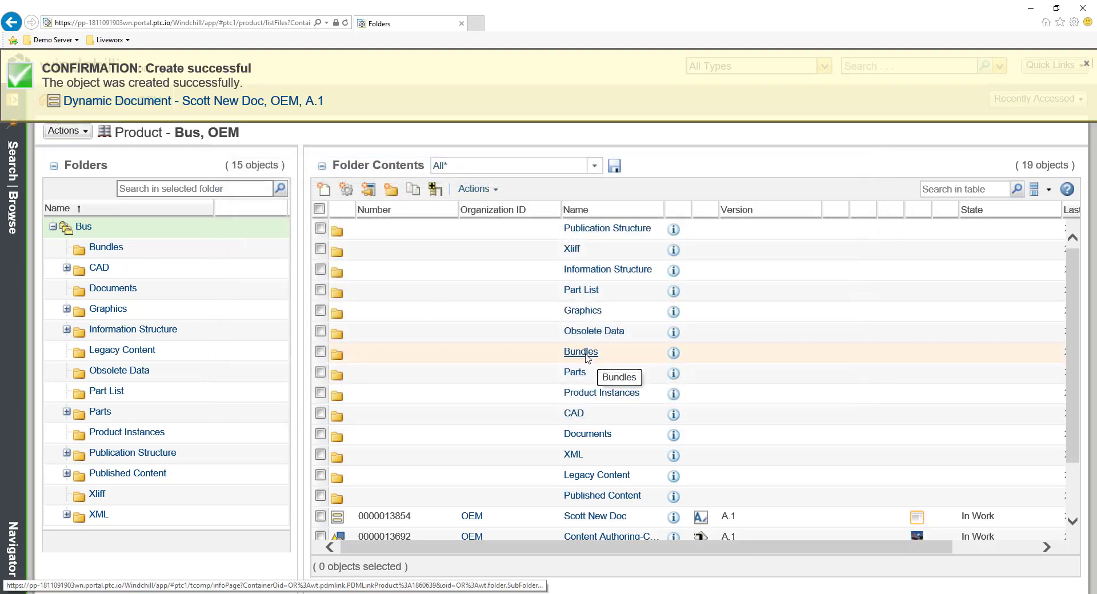